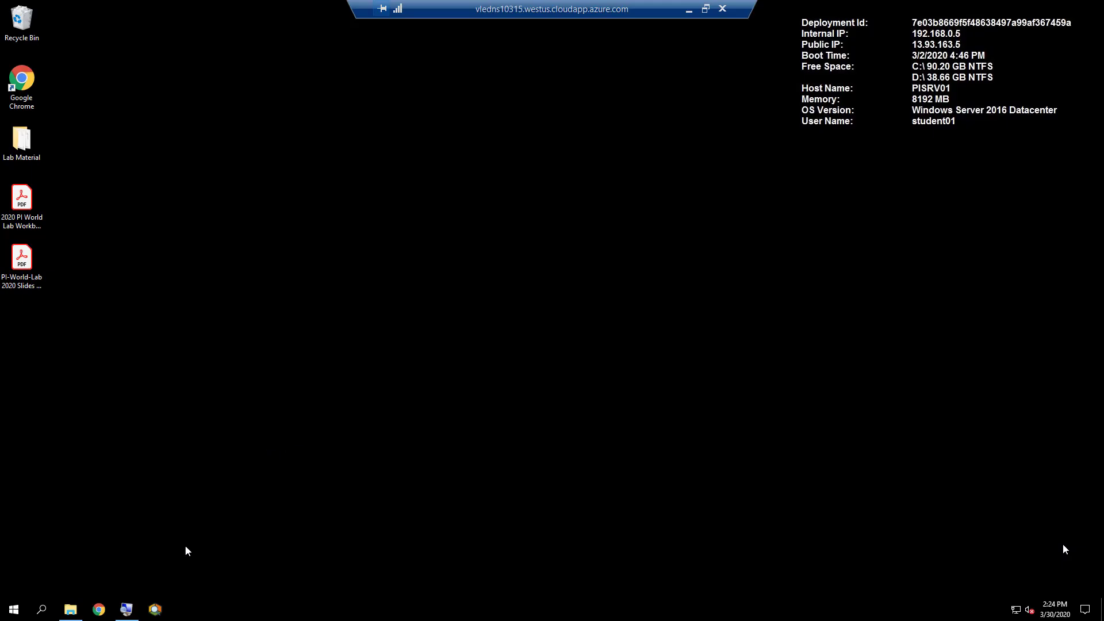
# Launch Chrome and load the OSIsoft Cloud Services site at cloud.osisoft.com.
pyautogui.click(99, 609)
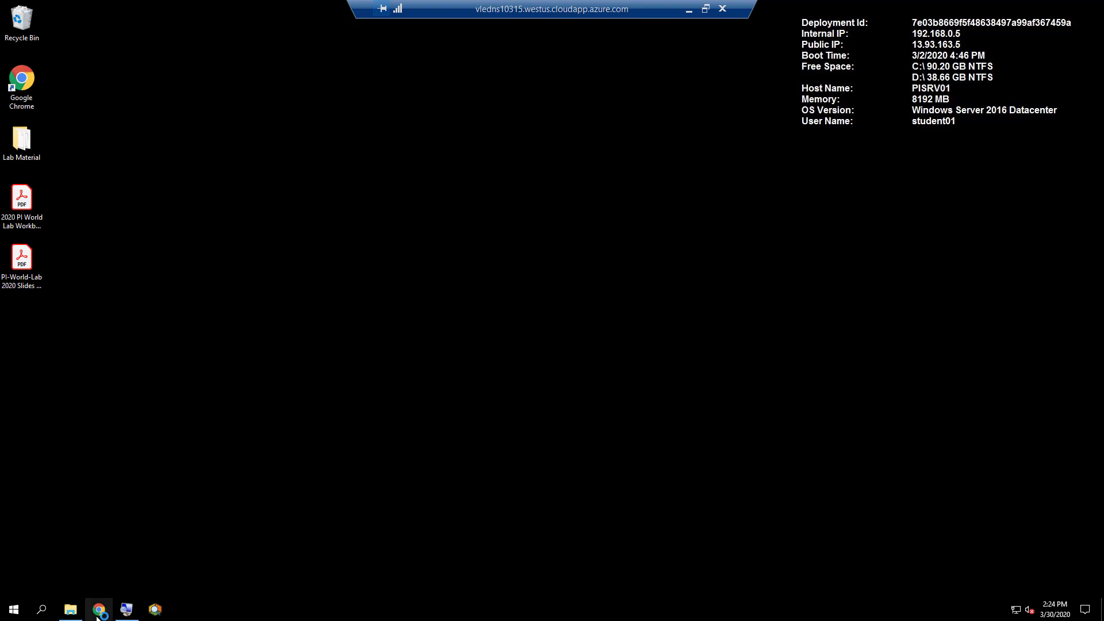
pyautogui.click(99, 609)
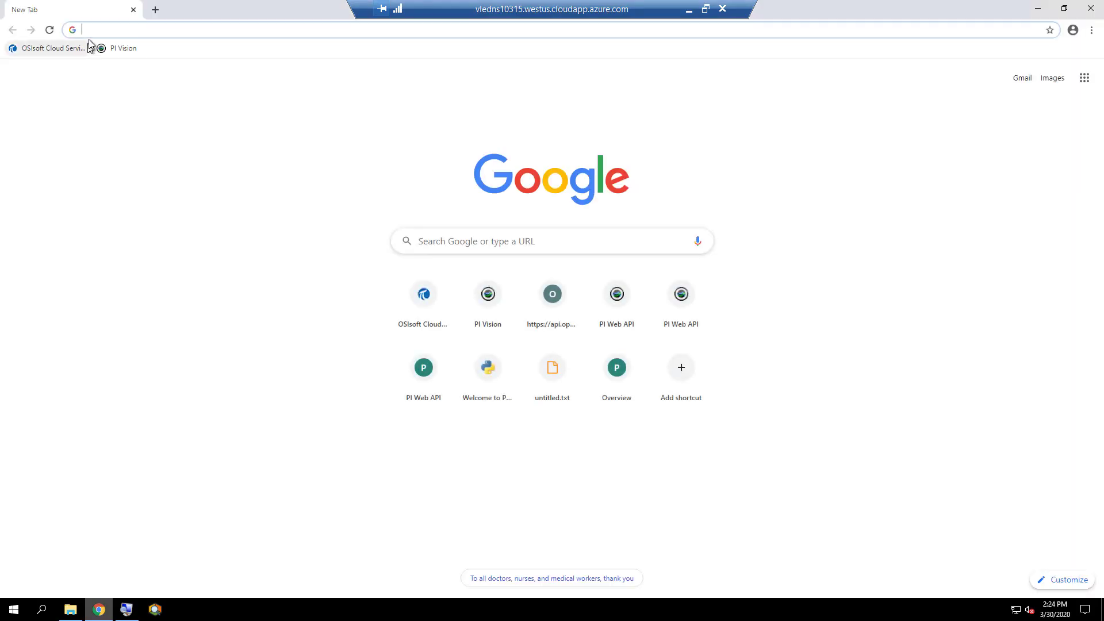
pyautogui.write('cloud.osisoft.com')
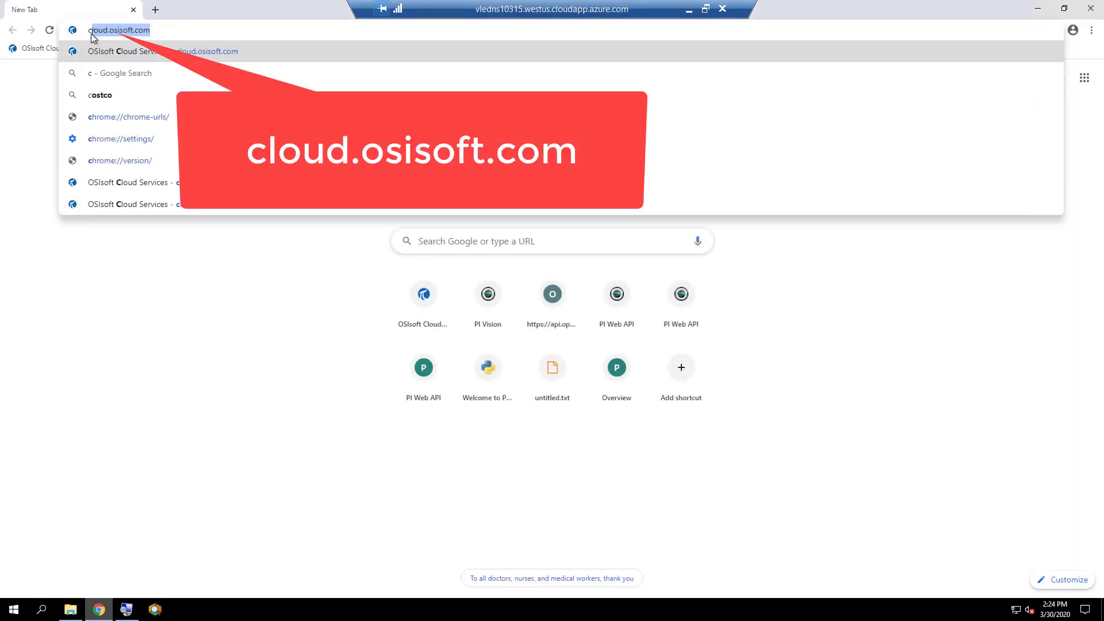
pyautogui.write('cloud.osisoft.com')
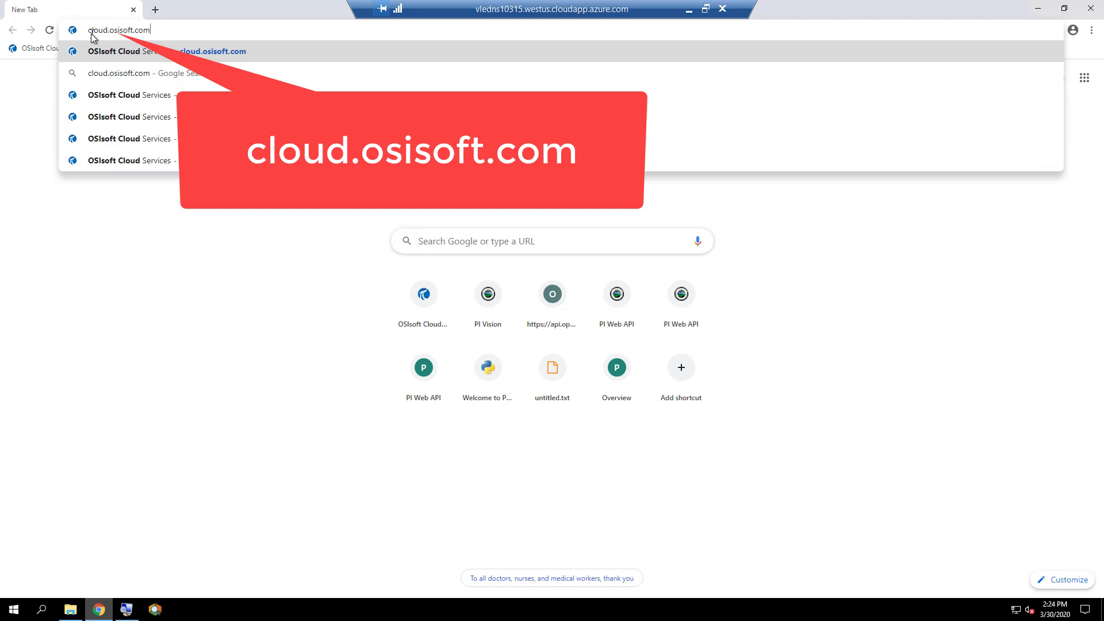
pyautogui.press('Enter')
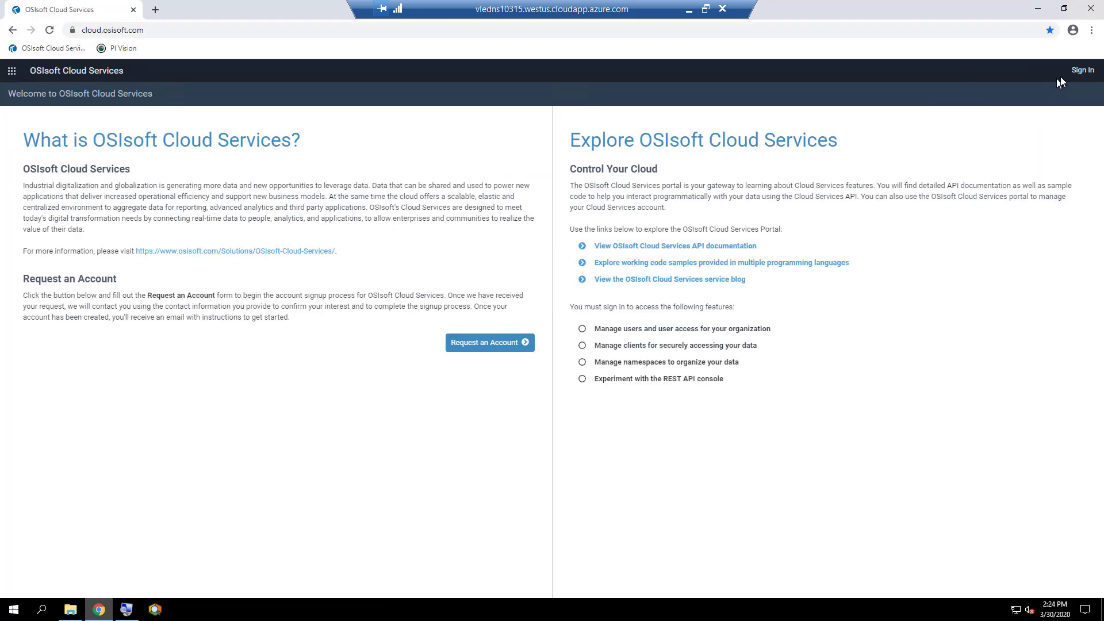
# Sign in with the osipiworldlabs company alias, with Remember Account ticked.
pyautogui.click(1083, 69)
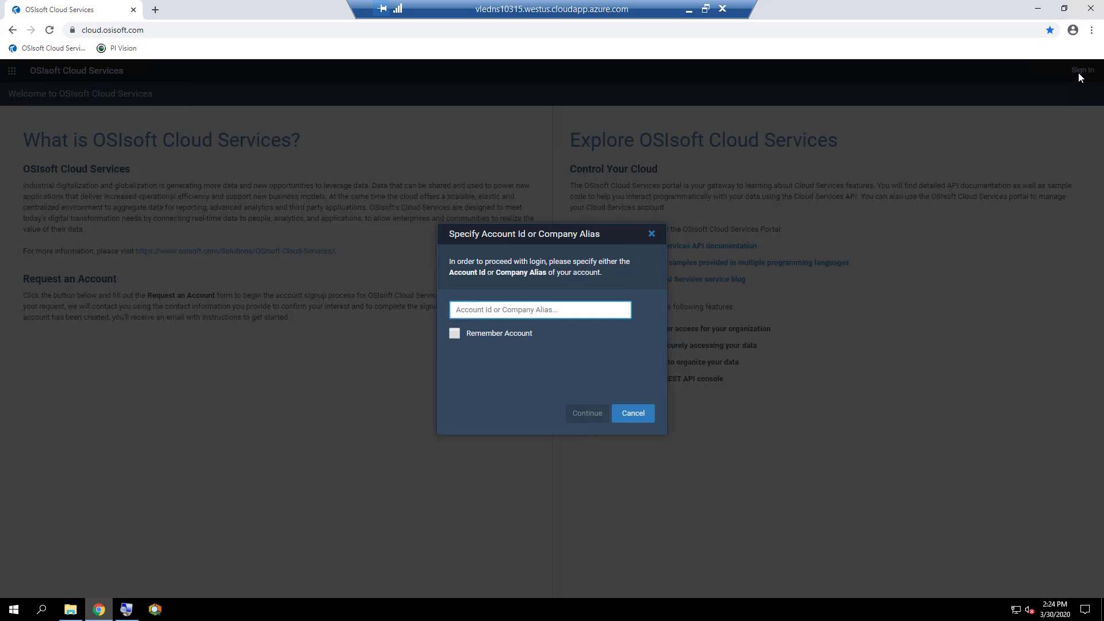
pyautogui.write('osipiwor')
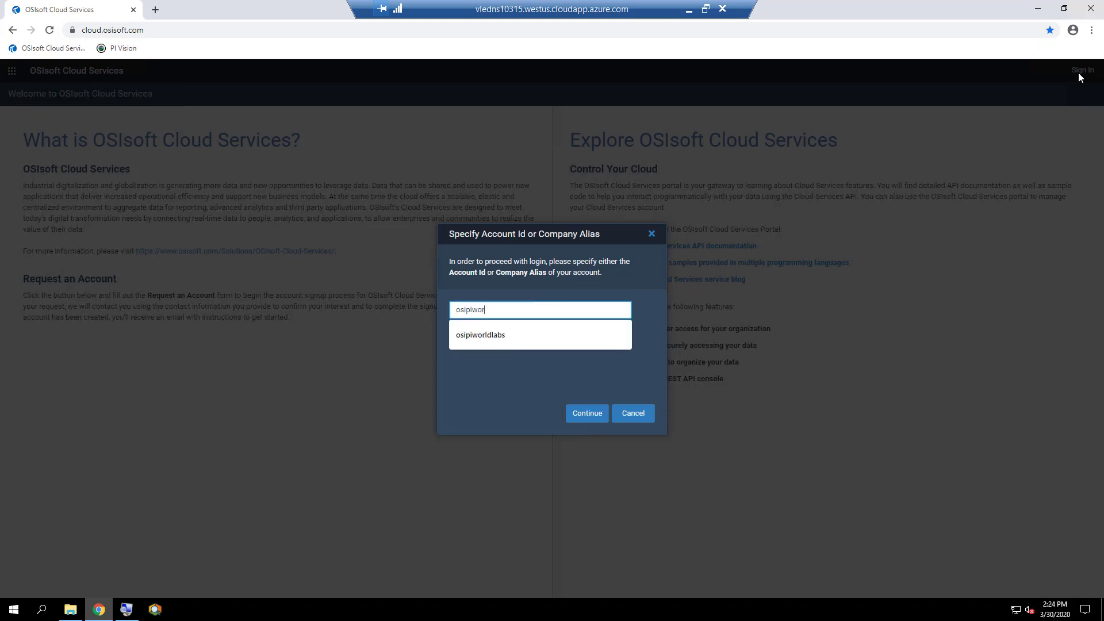
pyautogui.click(481, 335)
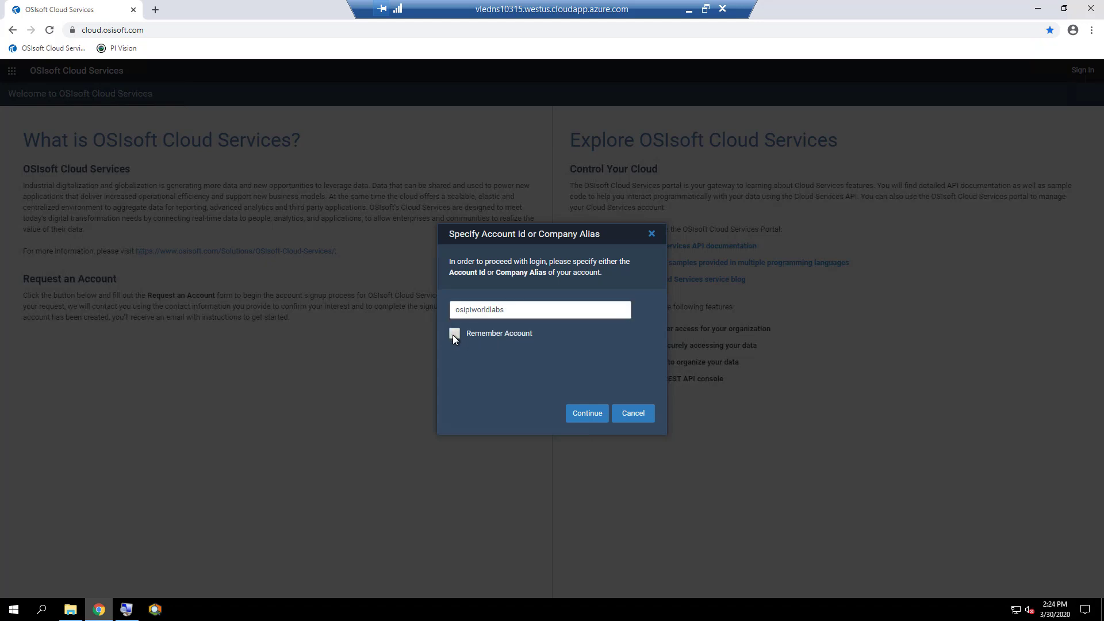
pyautogui.click(454, 334)
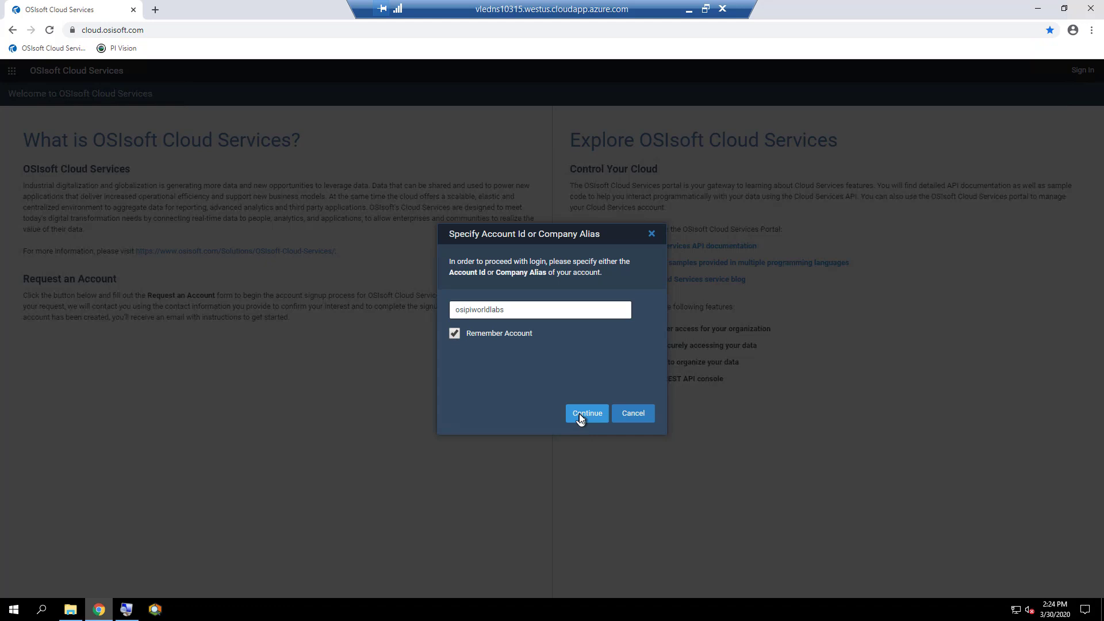
pyautogui.click(586, 413)
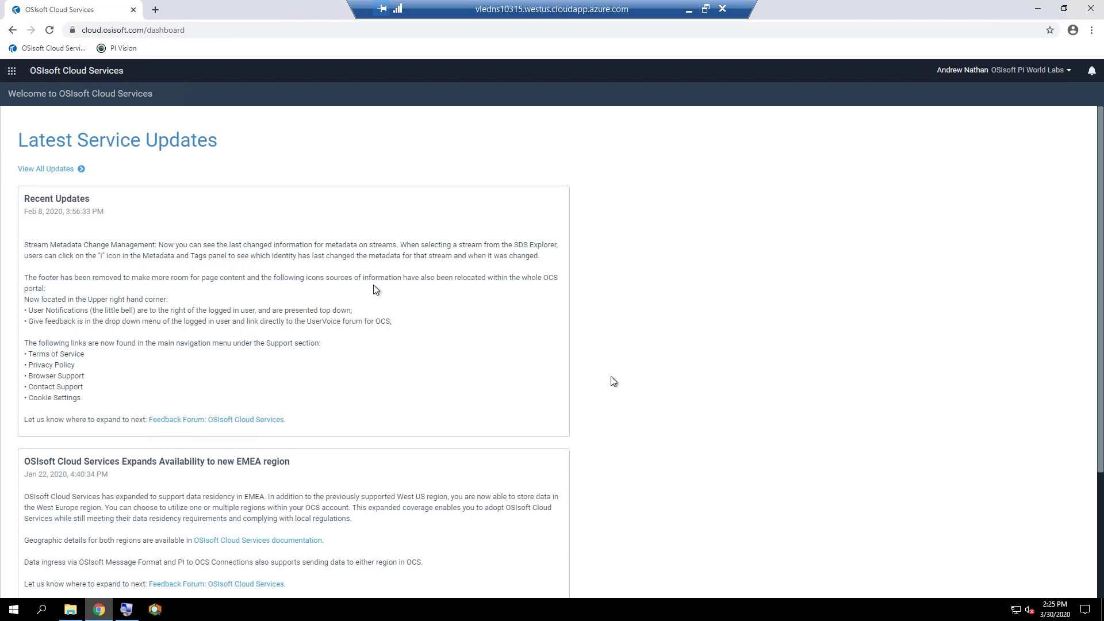
# Open the portal navigation menu from the app launcher icon.
pyautogui.click(12, 69)
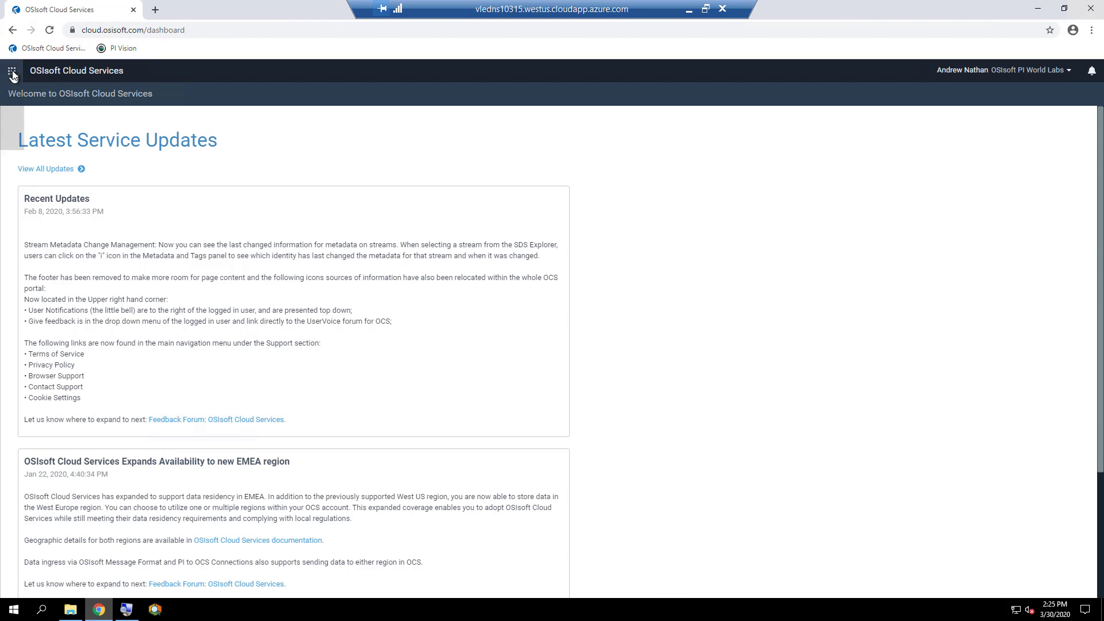
pyautogui.click(11, 70)
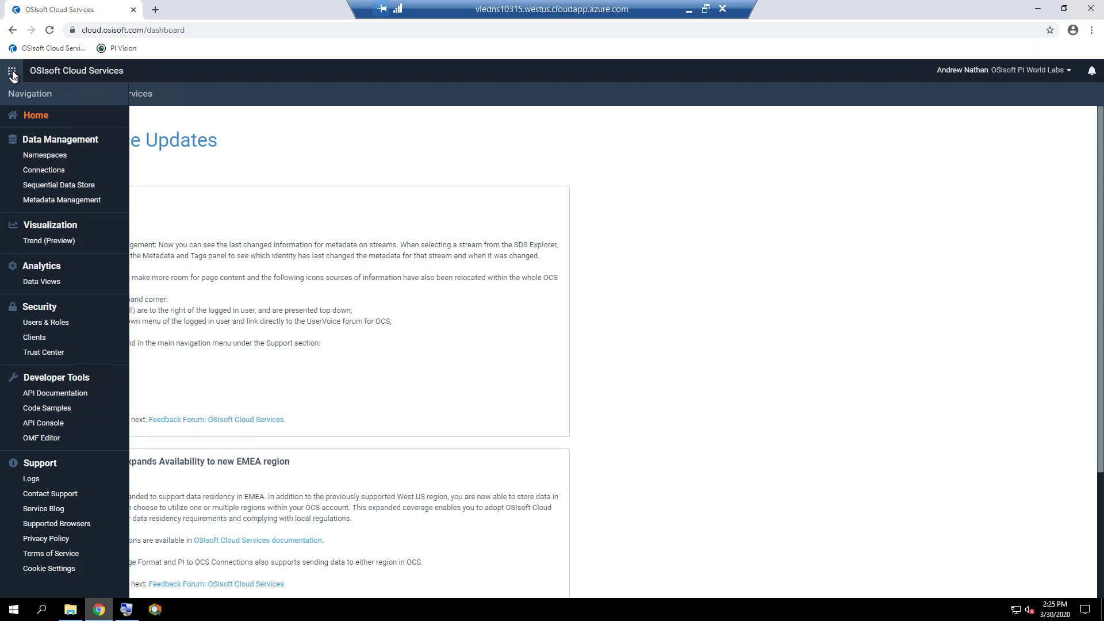
pyautogui.moveTo(20, 98)
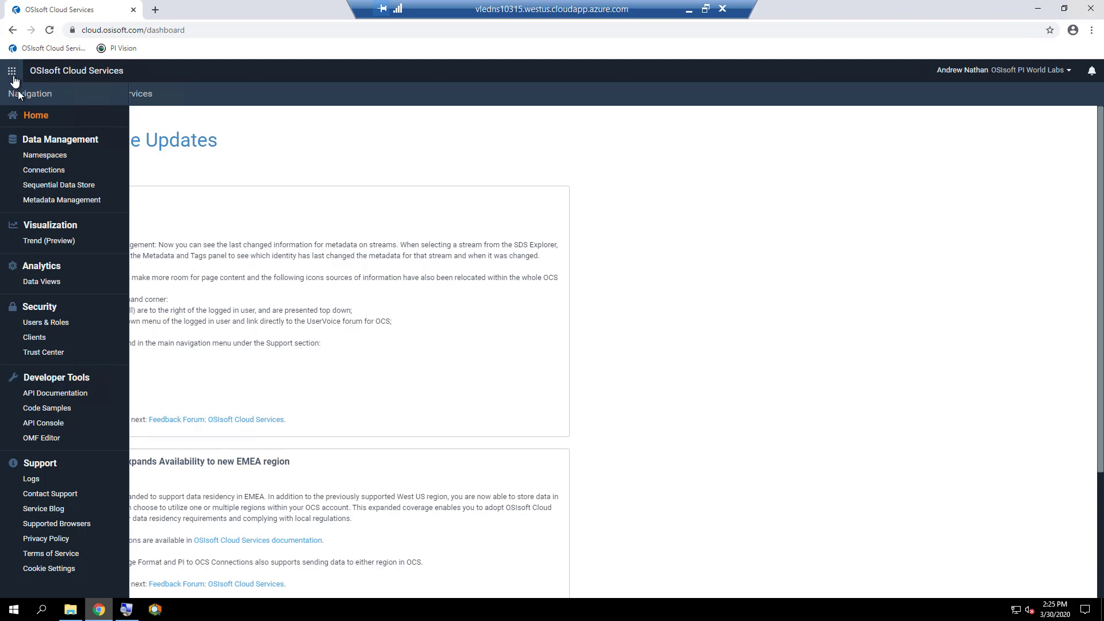
pyautogui.moveTo(97, 139)
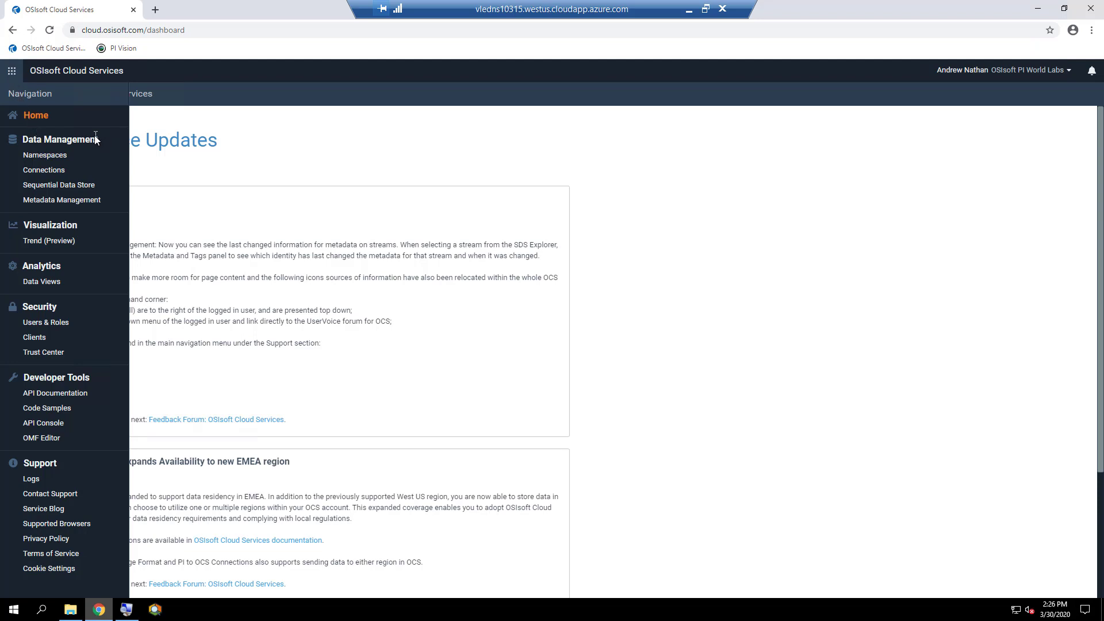
pyautogui.moveTo(88, 162)
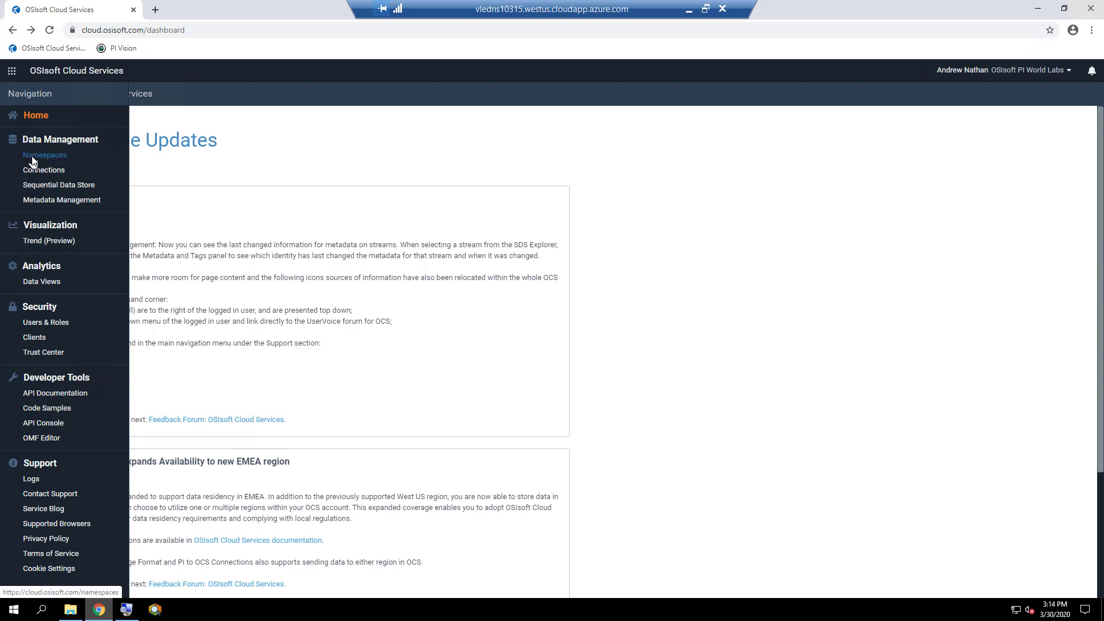
# View details of the Enabling Enterprise-Wide Data Science namespace (8 types, 91 streams) and close them.
pyautogui.click(43, 154)
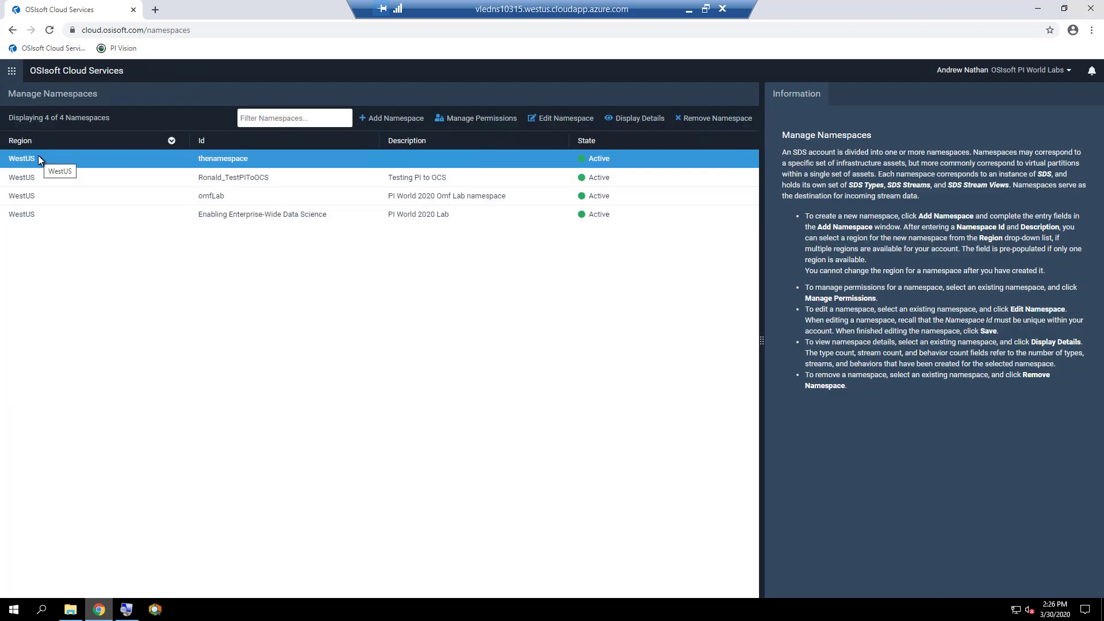
pyautogui.click(262, 214)
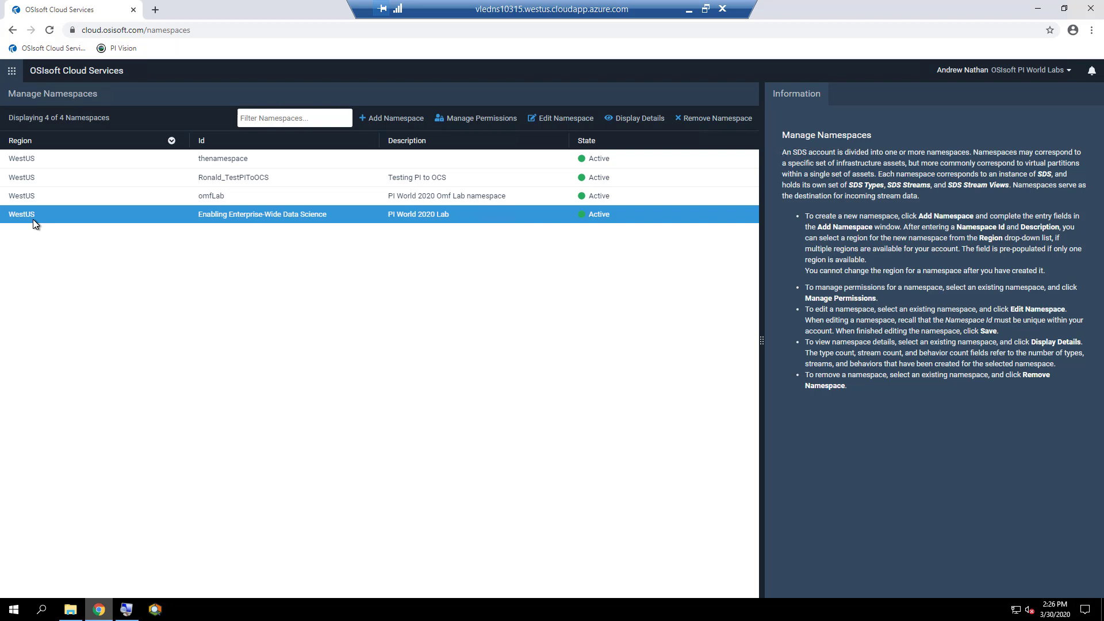
pyautogui.moveTo(1063, 553)
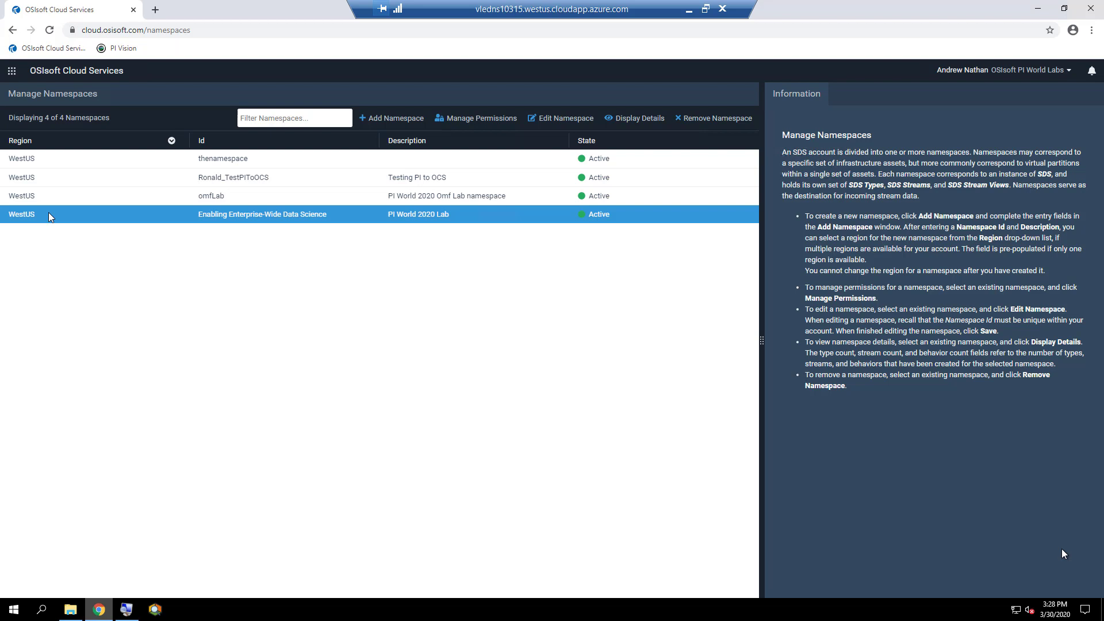
pyautogui.moveTo(34, 223)
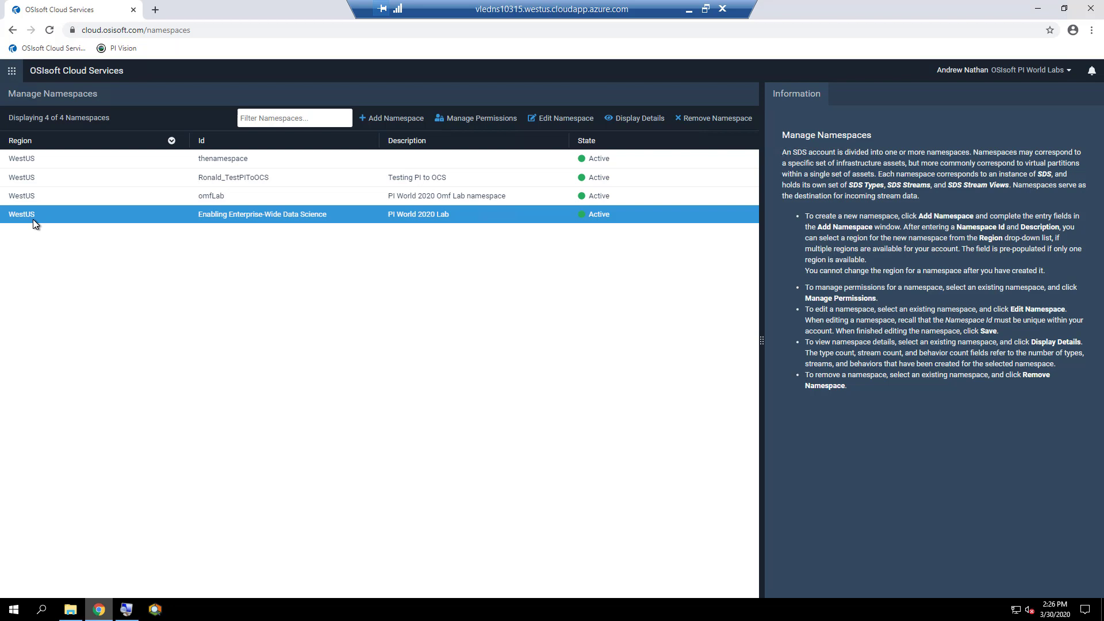
pyautogui.moveTo(637, 125)
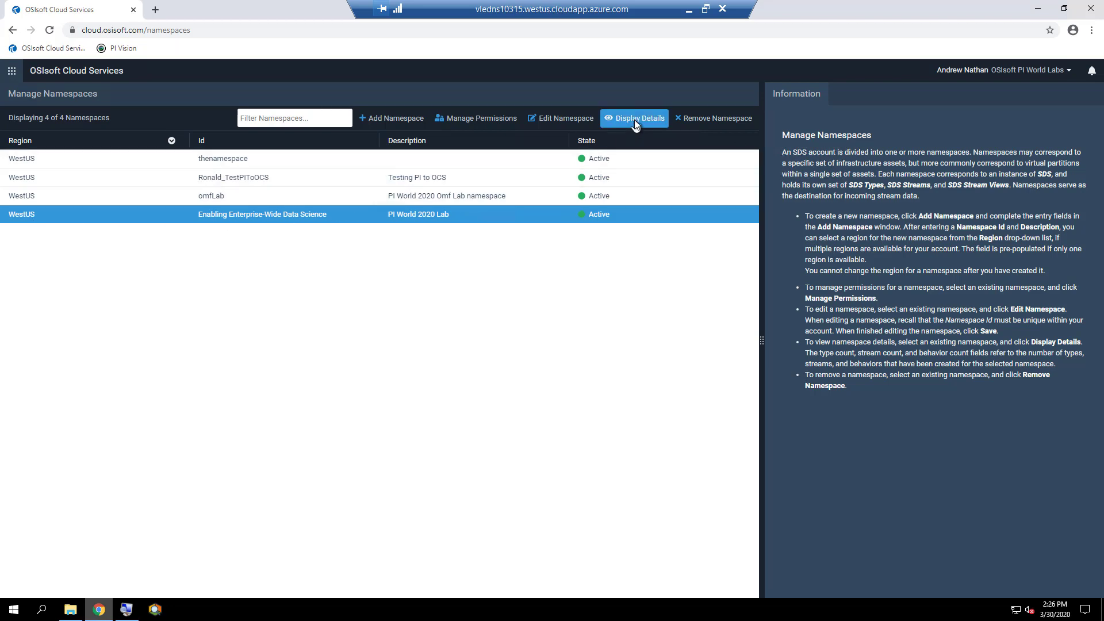
pyautogui.click(639, 118)
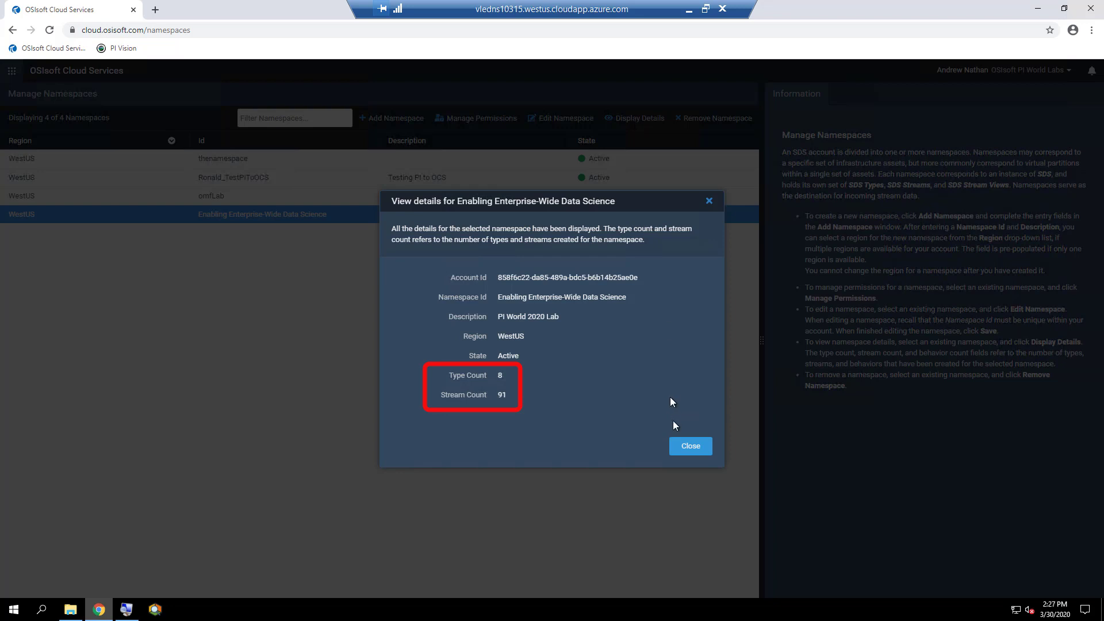
pyautogui.click(689, 446)
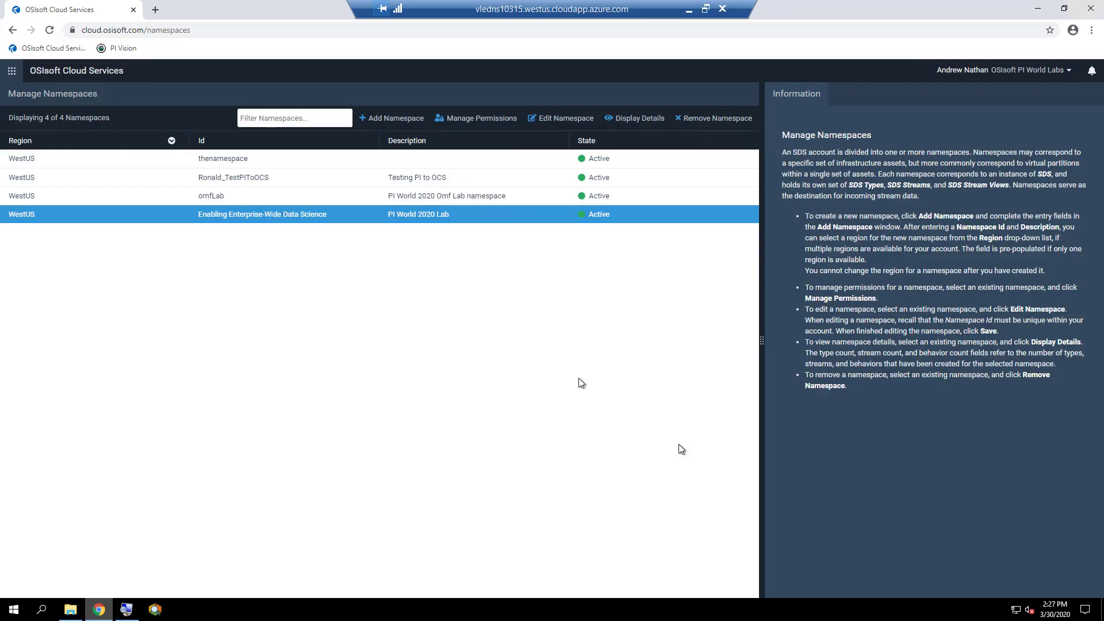
pyautogui.moveTo(12, 83)
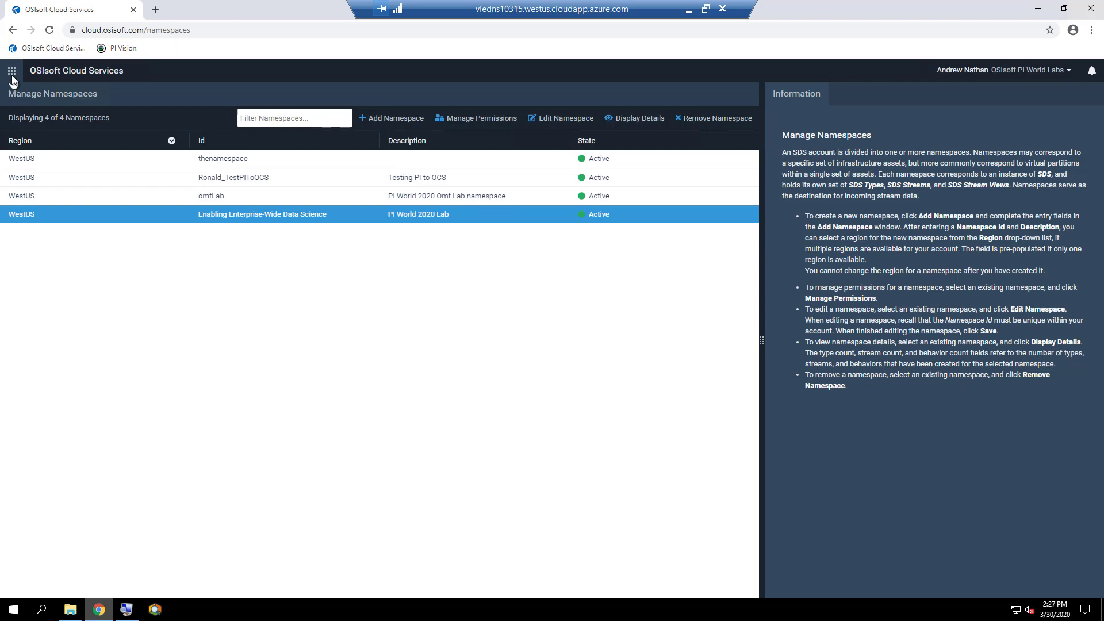
# Go to Connections under Data Management to view the Wind Turbine Data connection.
pyautogui.click(12, 71)
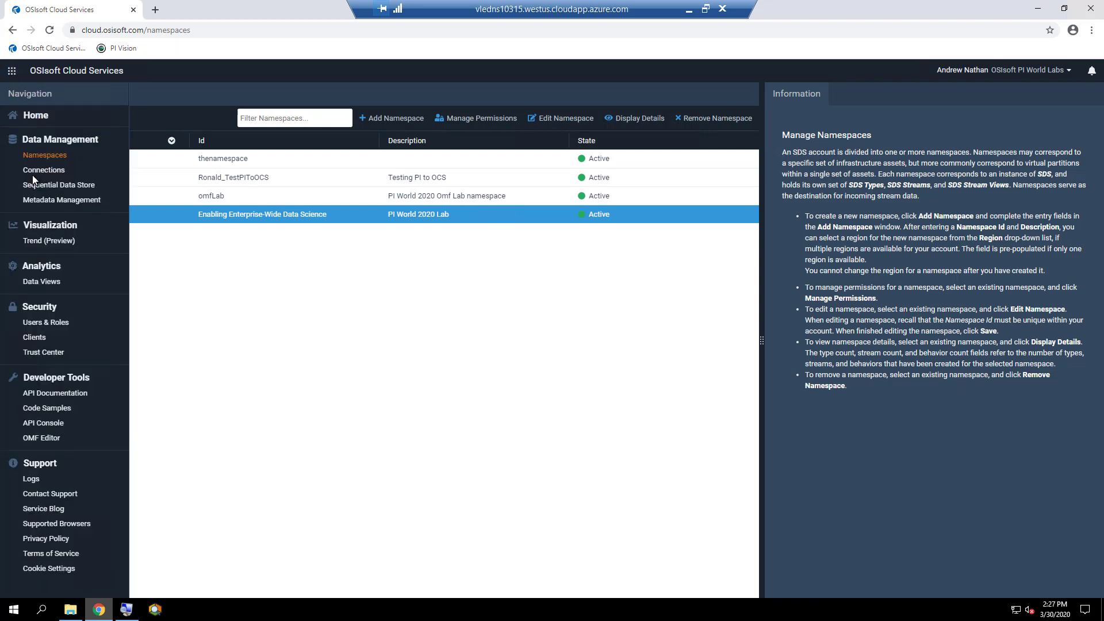
pyautogui.moveTo(36, 173)
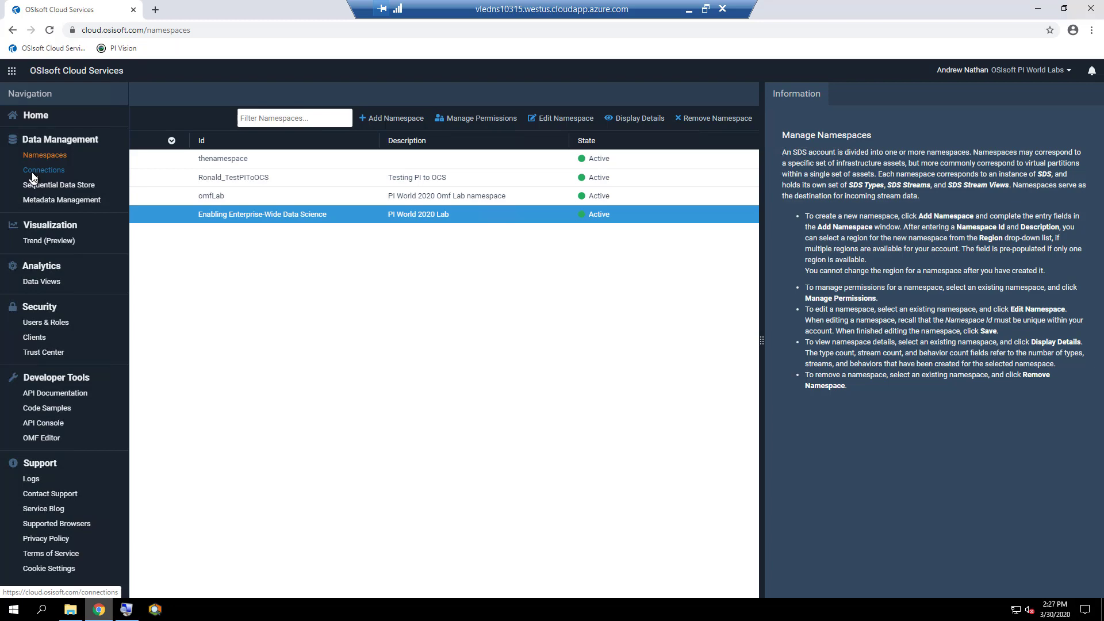
pyautogui.click(43, 170)
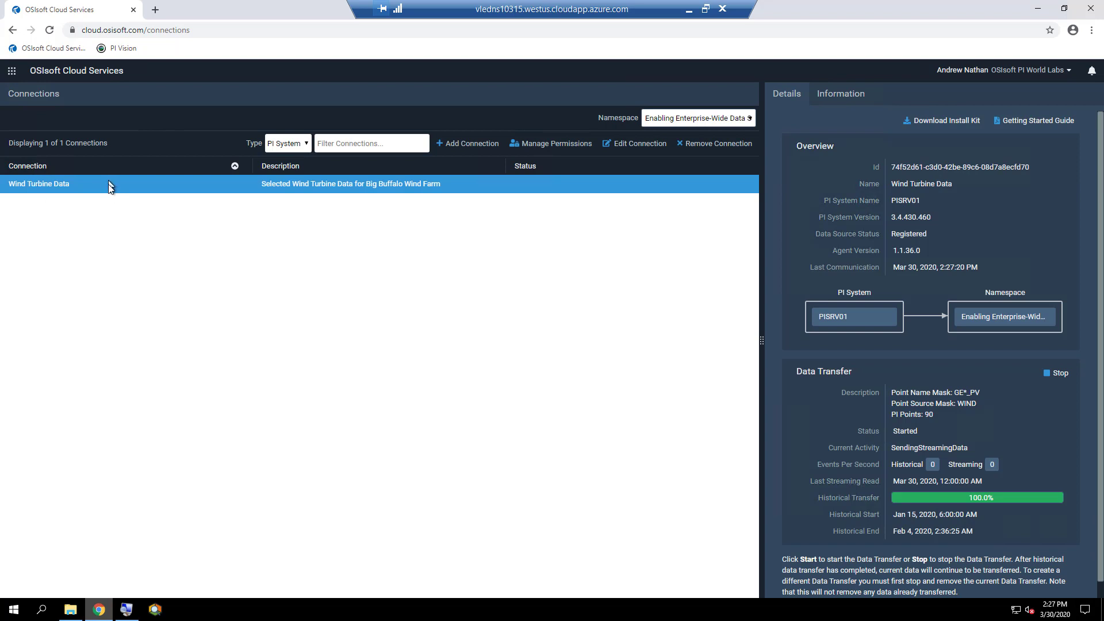
pyautogui.moveTo(110, 188)
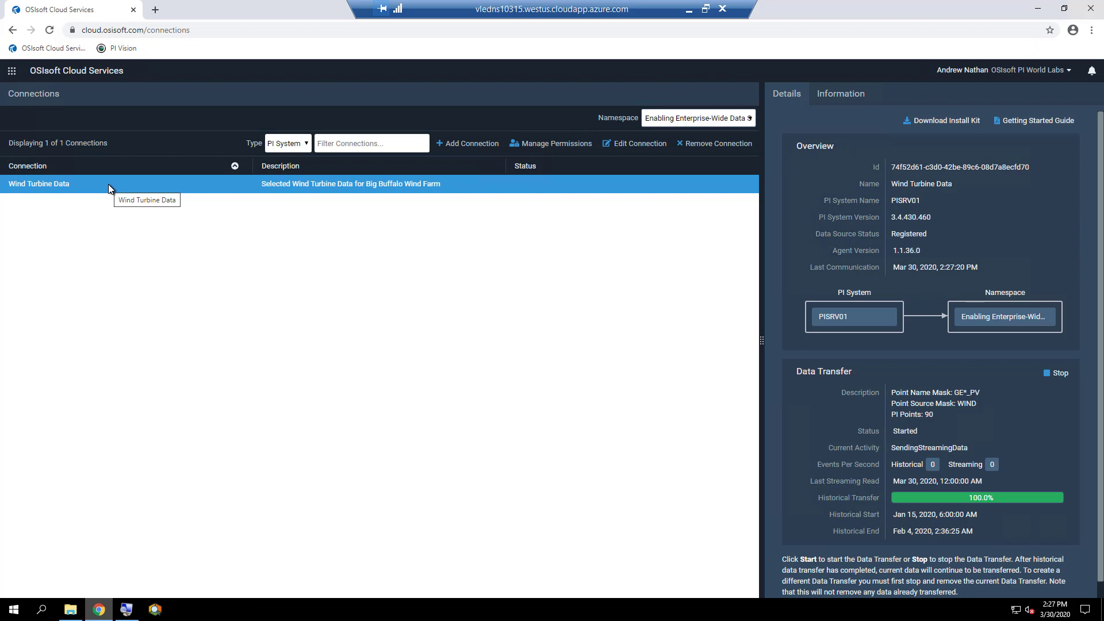
pyautogui.moveTo(1072, 552)
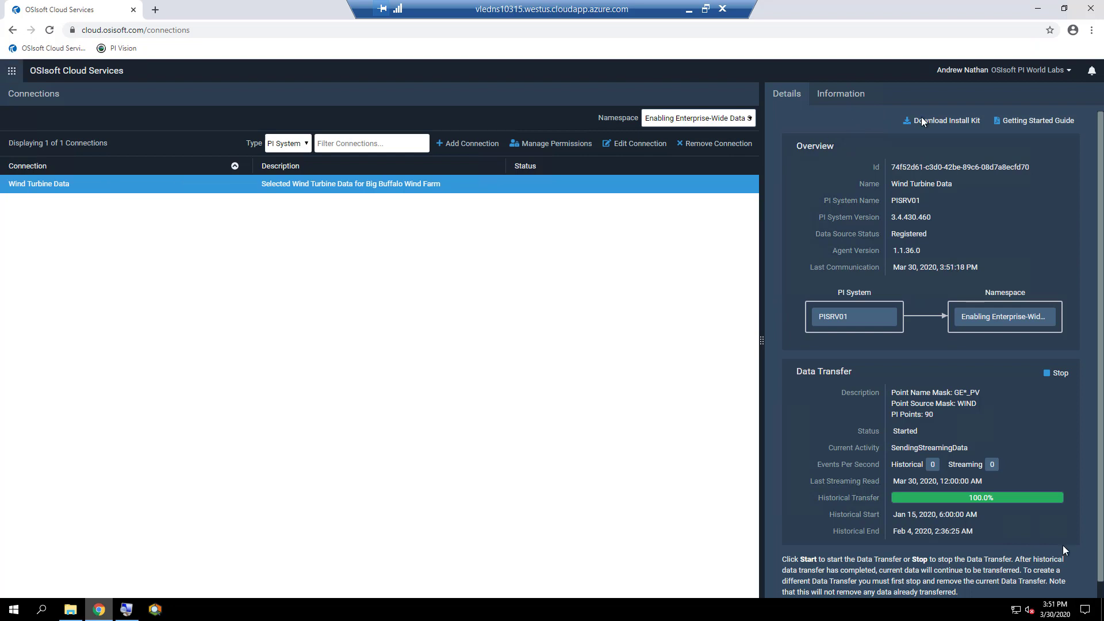
# Download the PI to OCS Agent installation kit from the connection Details pane.
pyautogui.click(942, 121)
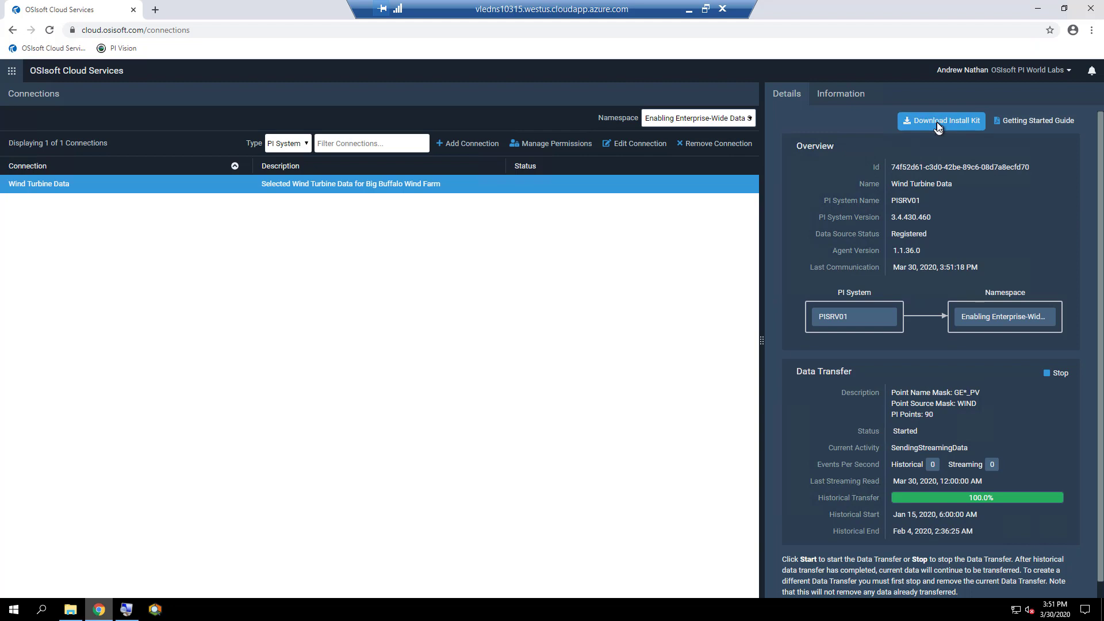
pyautogui.click(941, 121)
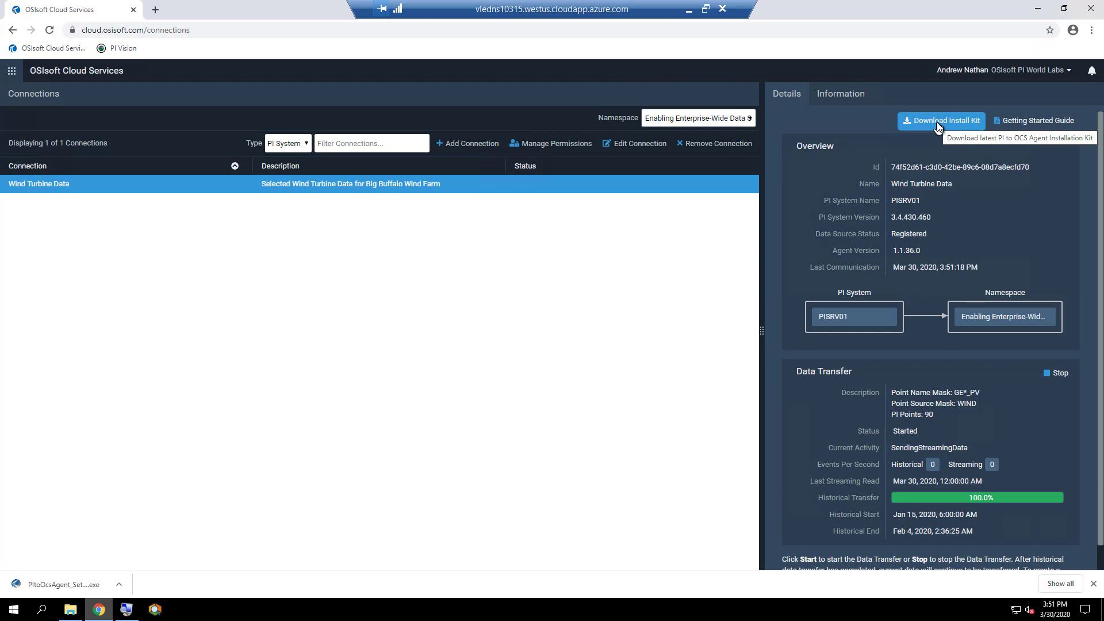
pyautogui.click(303, 142)
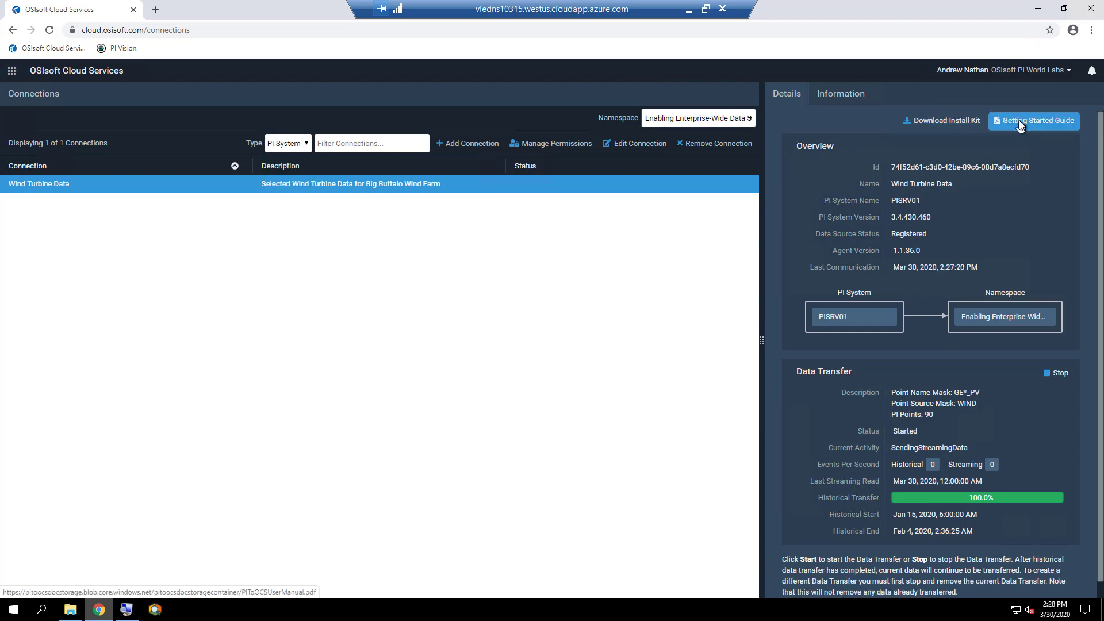
pyautogui.click(1034, 121)
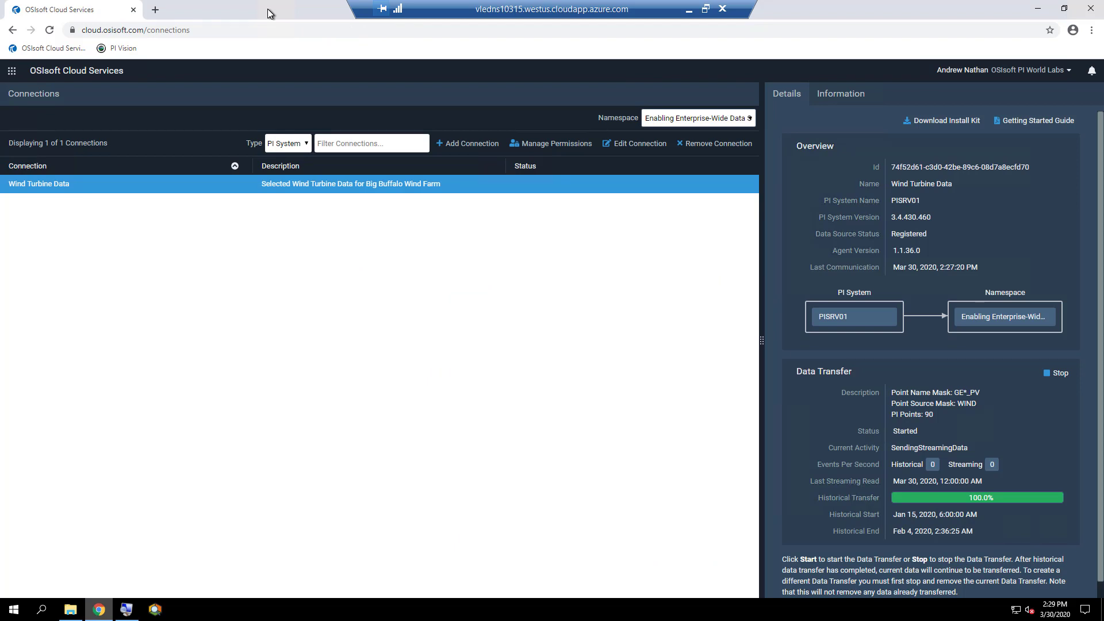
# Go to the Sequential Data Store and list the namespace's streams.
pyautogui.click(13, 71)
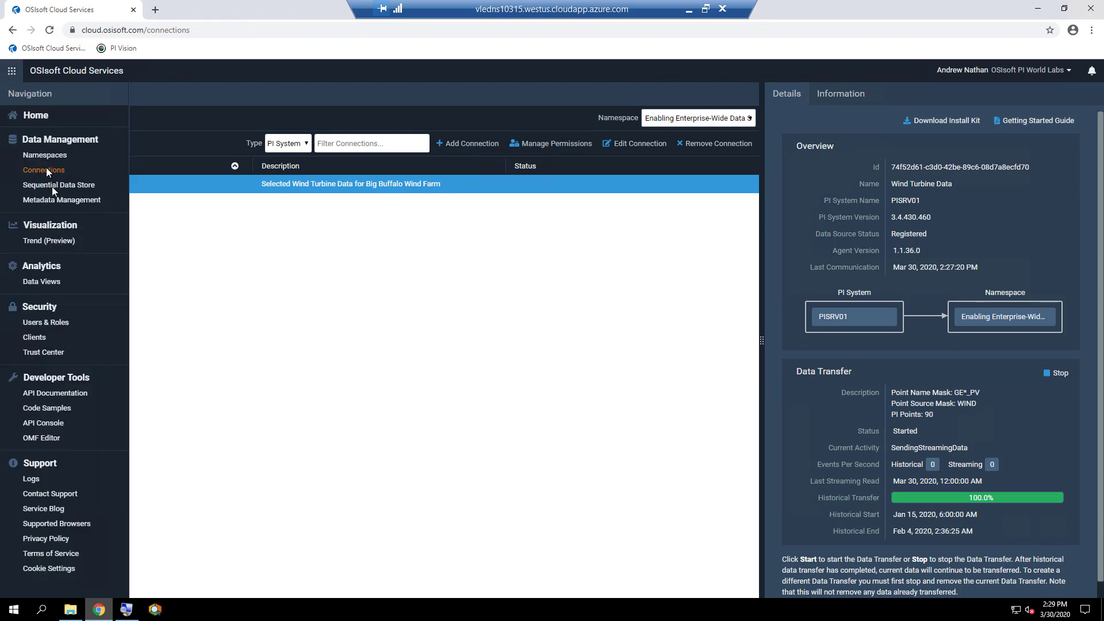
pyautogui.moveTo(55, 192)
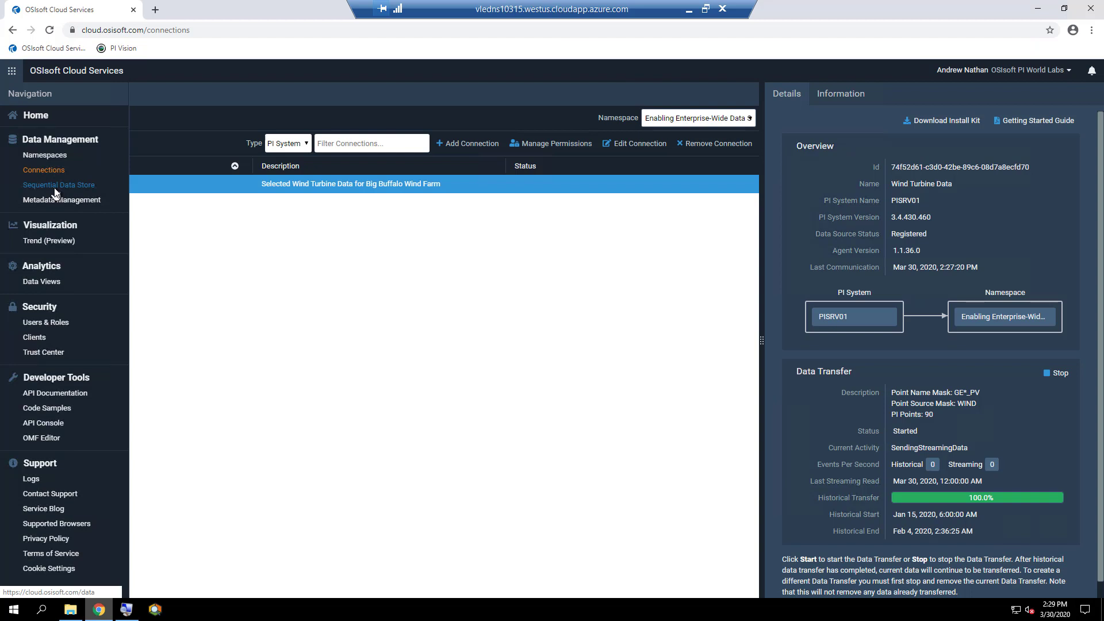
pyautogui.click(59, 184)
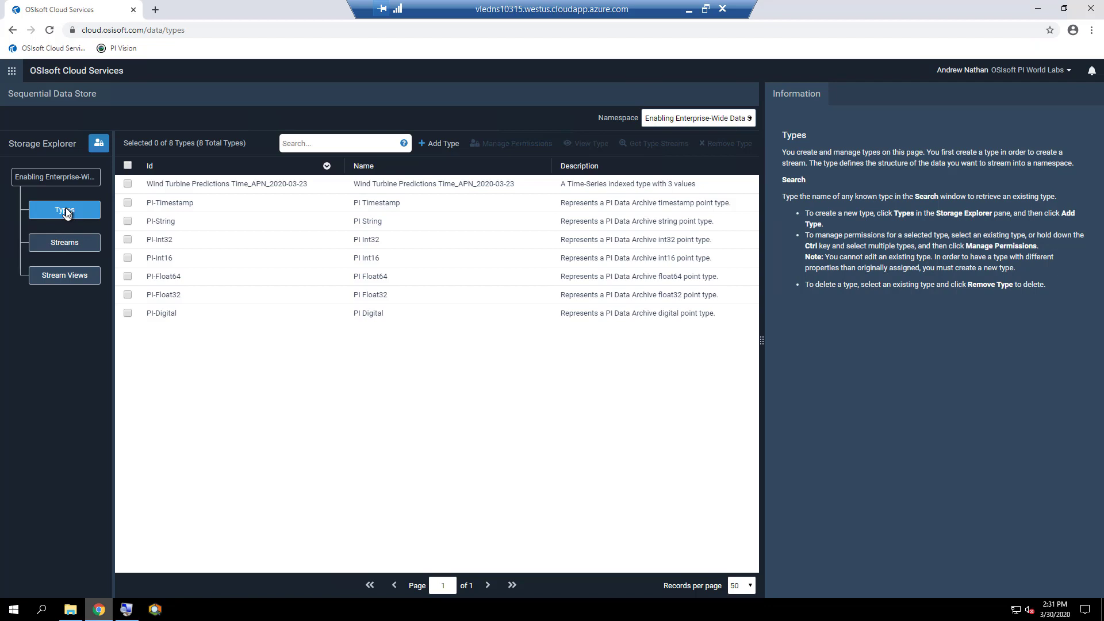
pyautogui.moveTo(50, 257)
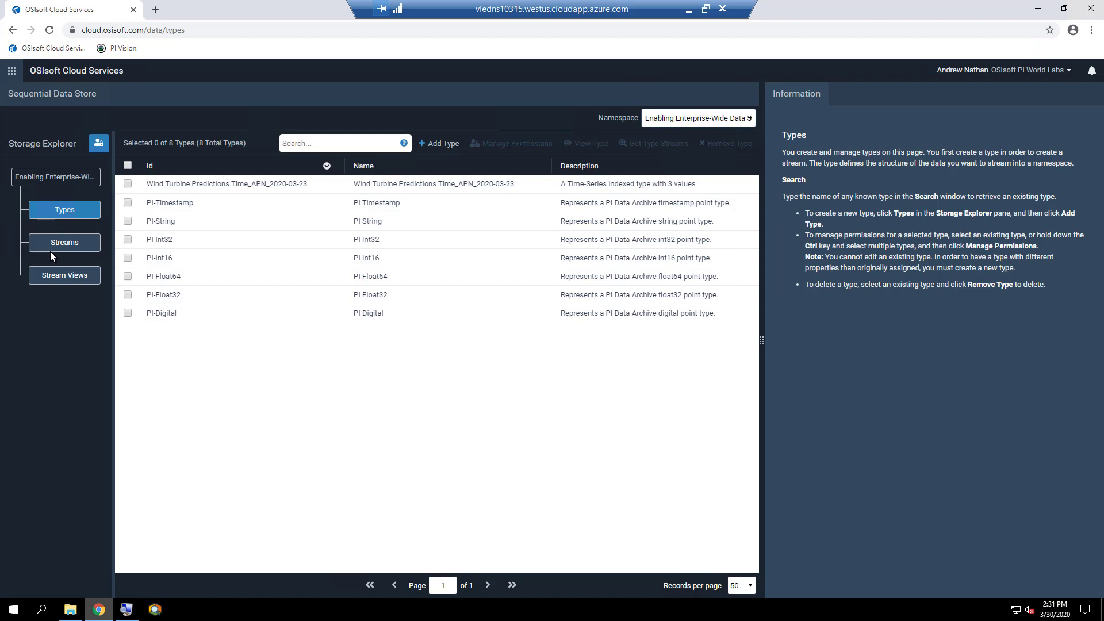
pyautogui.click(63, 242)
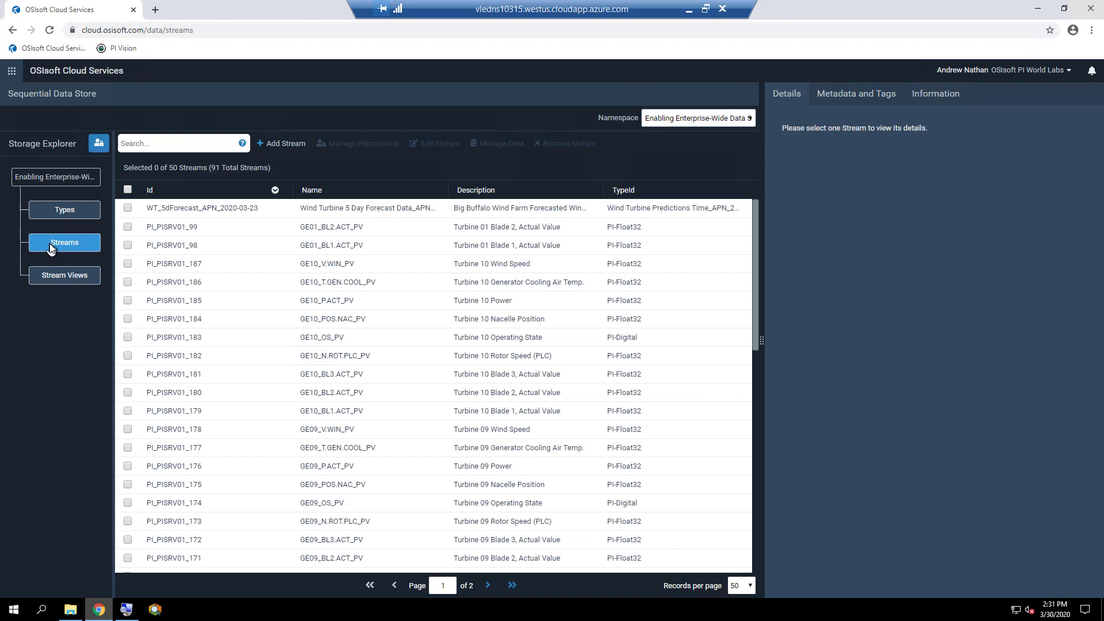
pyautogui.moveTo(77, 236)
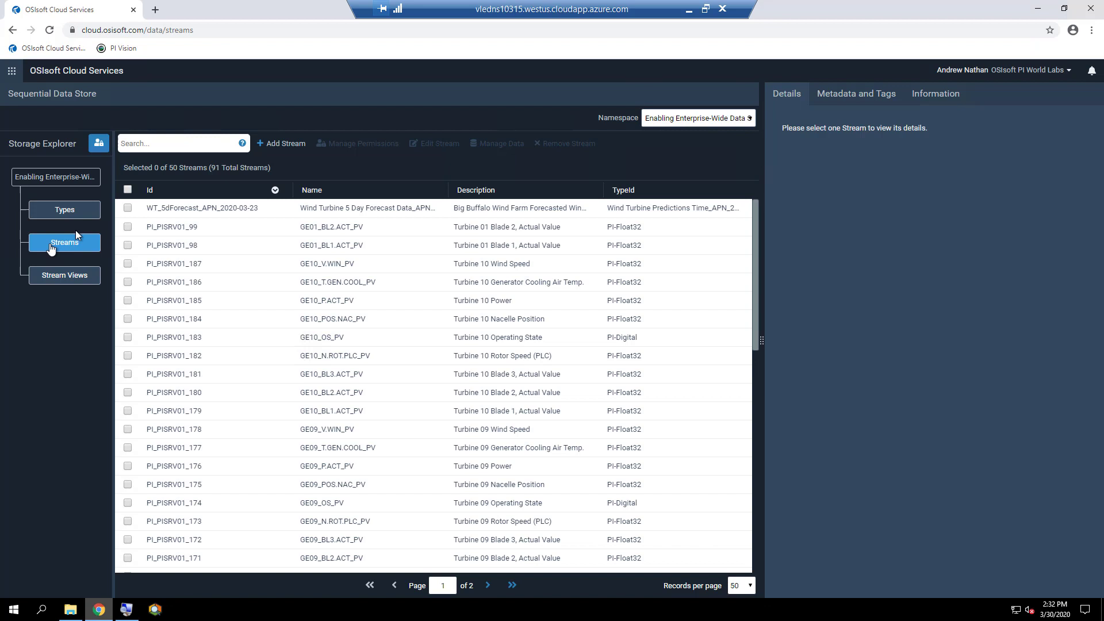
pyautogui.moveTo(180, 195)
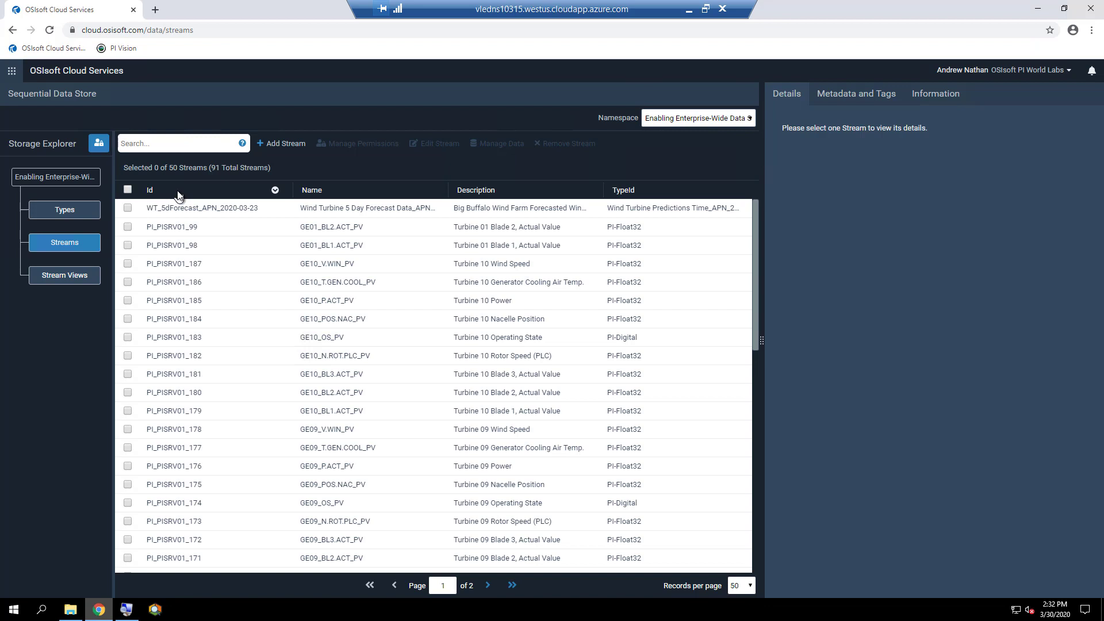
# Start a stream search with a leading * wildcard.
pyautogui.click(161, 143)
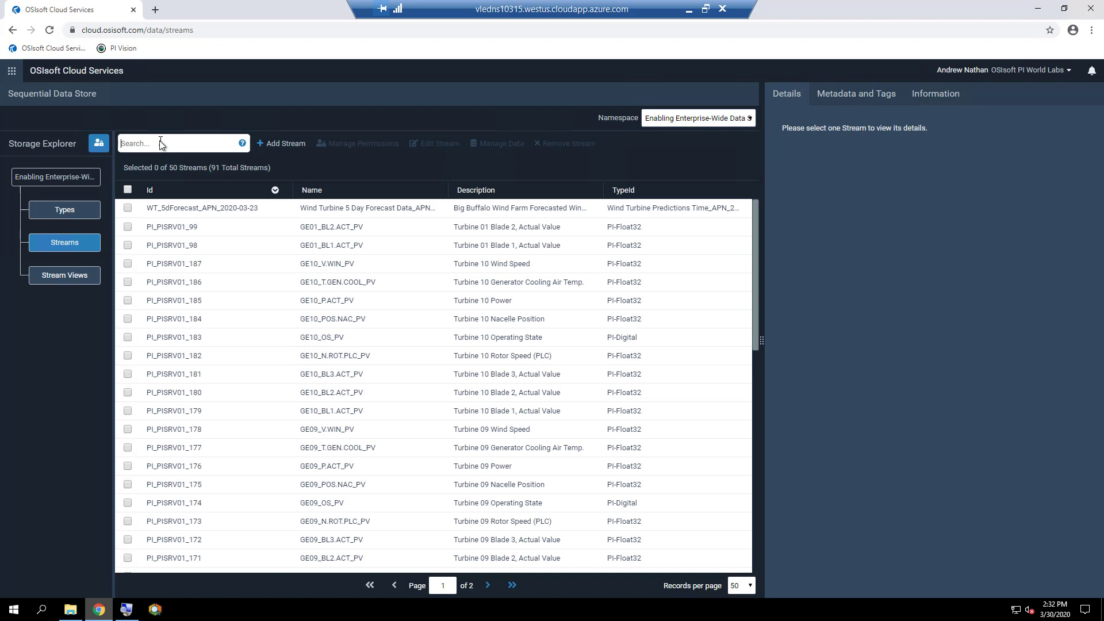
pyautogui.write('*')
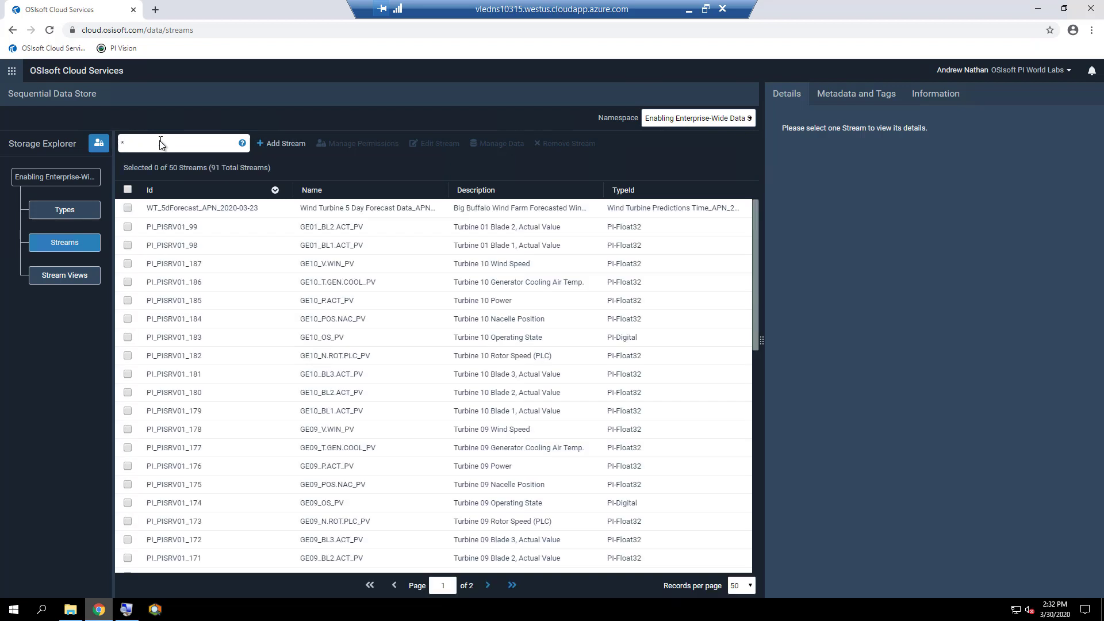
# Filter the stream list to the turbine power streams with *P.ACT*.
pyautogui.write('P.ACT*')
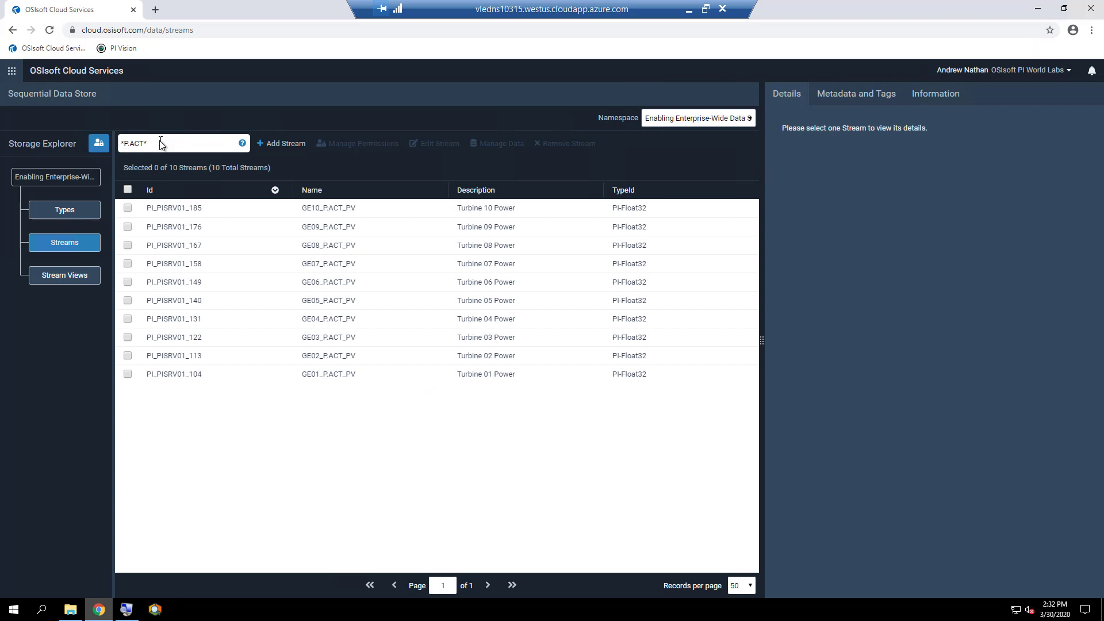
pyautogui.moveTo(153, 171)
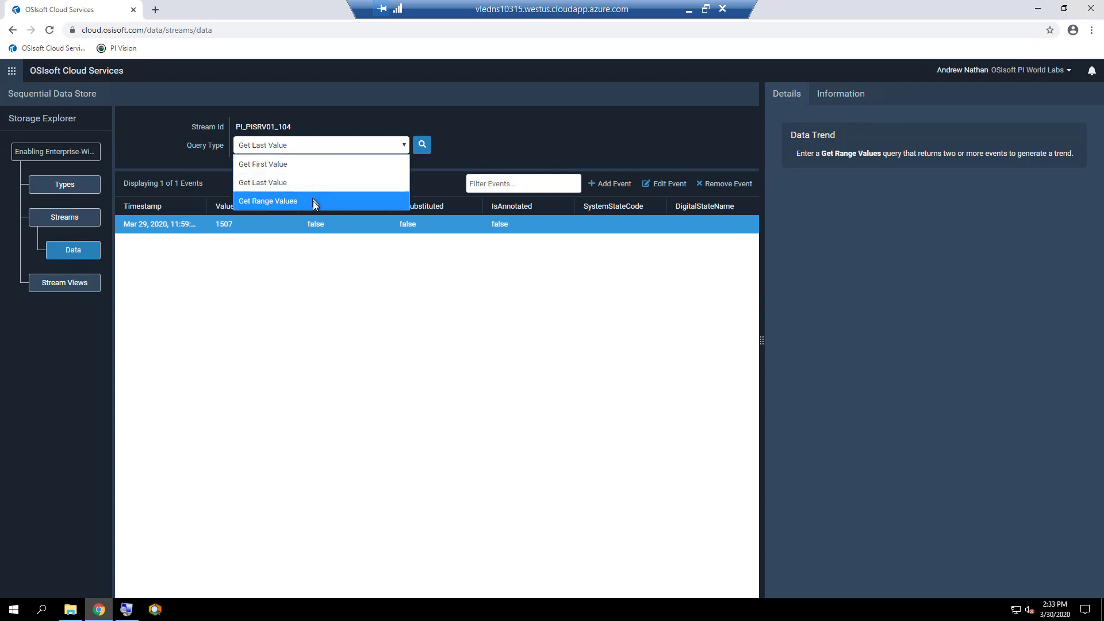
pyautogui.moveTo(315, 206)
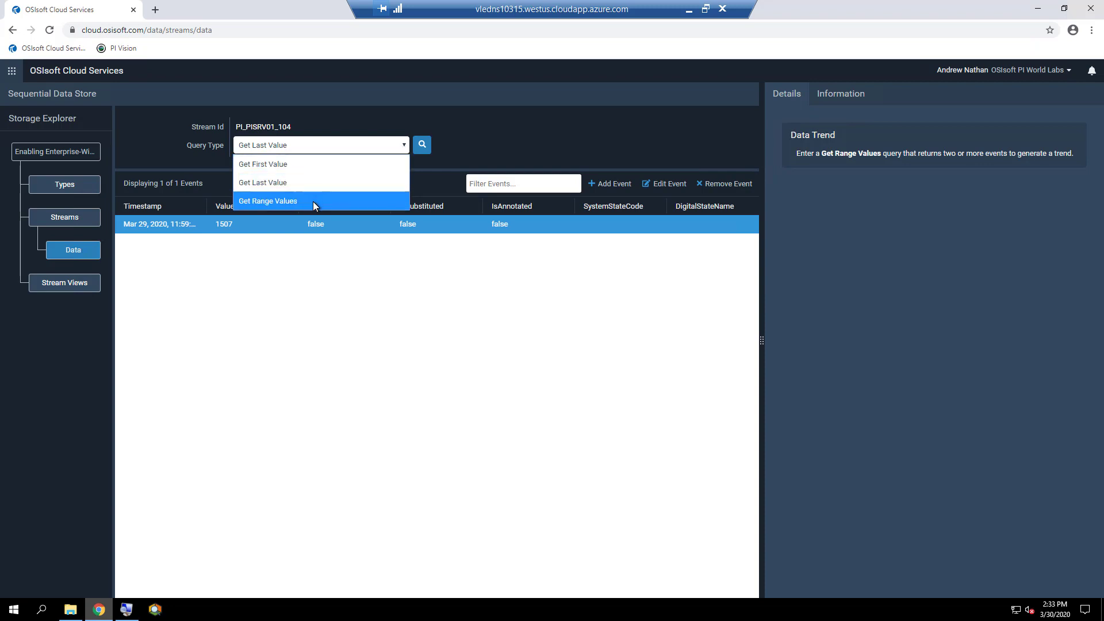
# Set the query to Get Range Values with start index 03-15-2020, count 100.
pyautogui.click(268, 200)
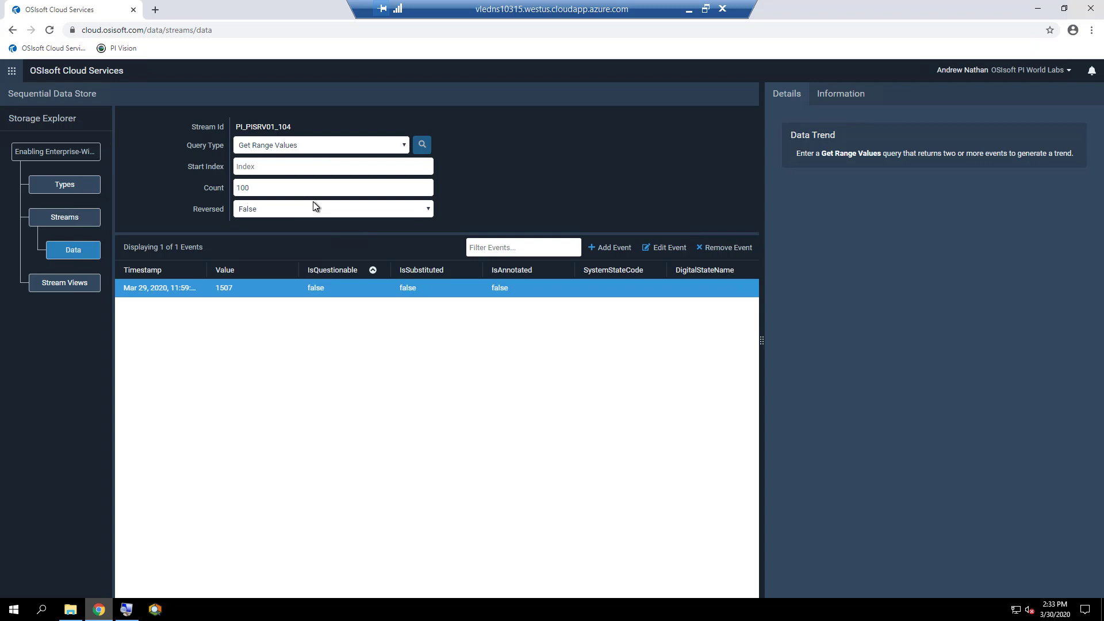
pyautogui.moveTo(386, 157)
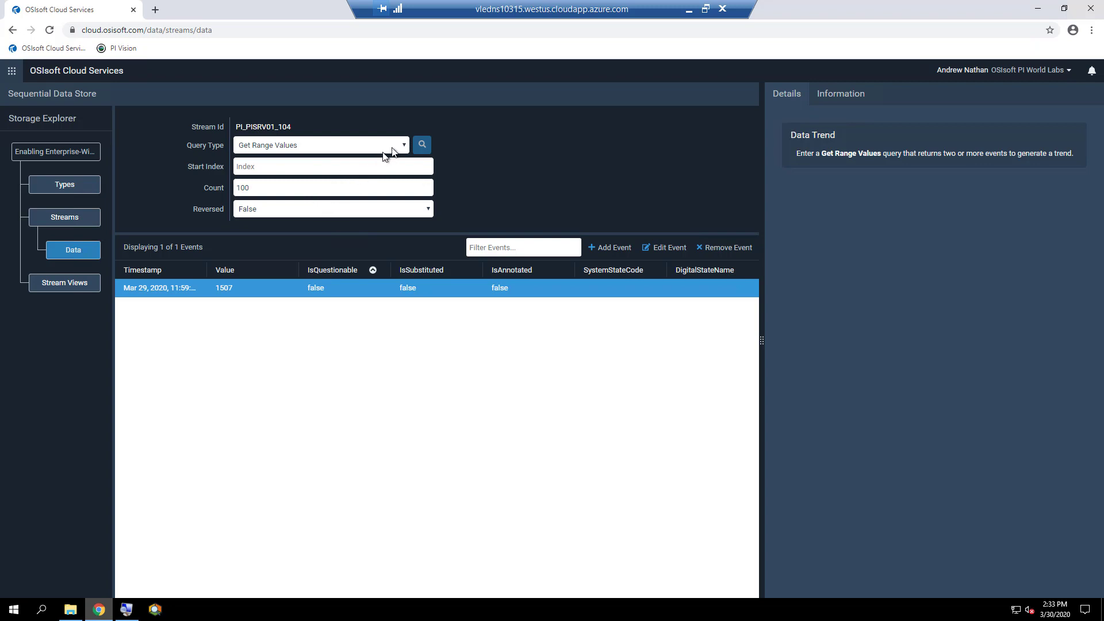
pyautogui.click(320, 145)
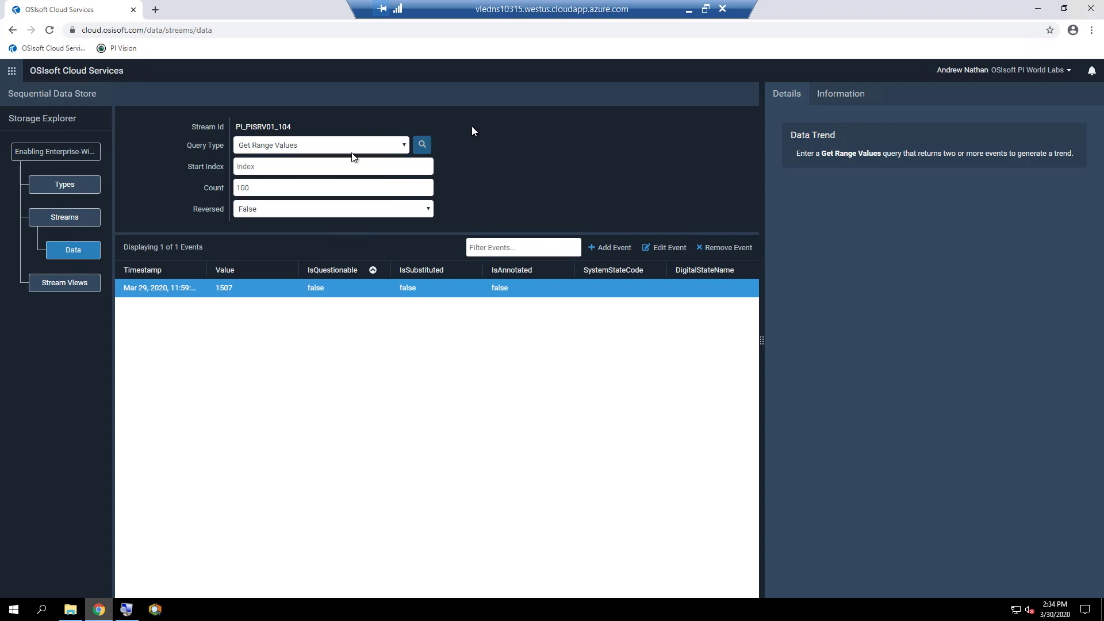
pyautogui.click(332, 166)
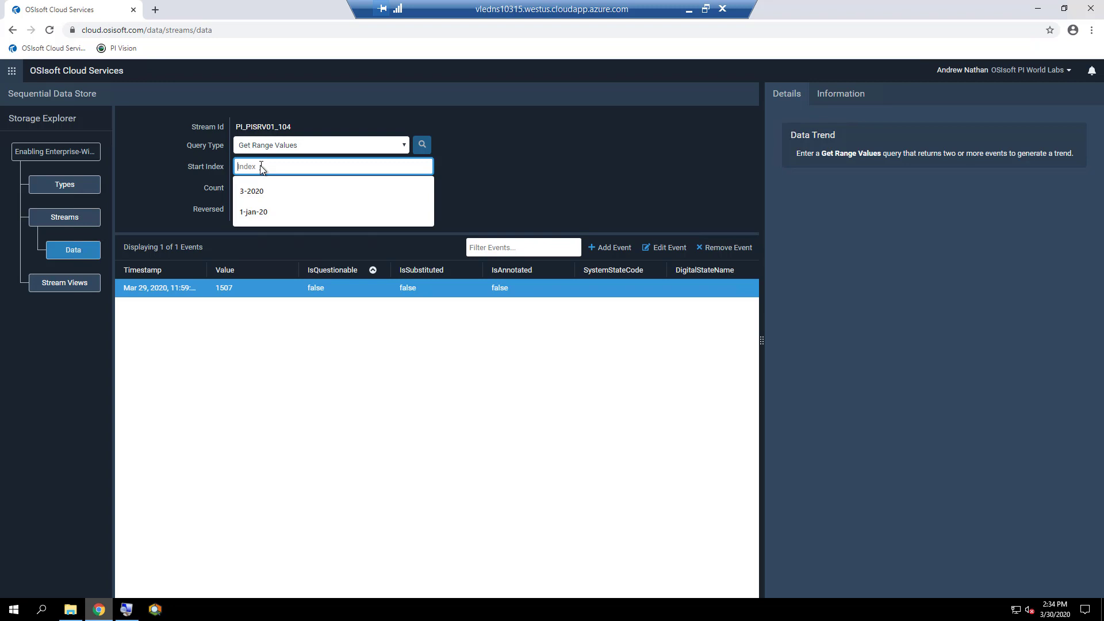
pyautogui.write('03-15-2020')
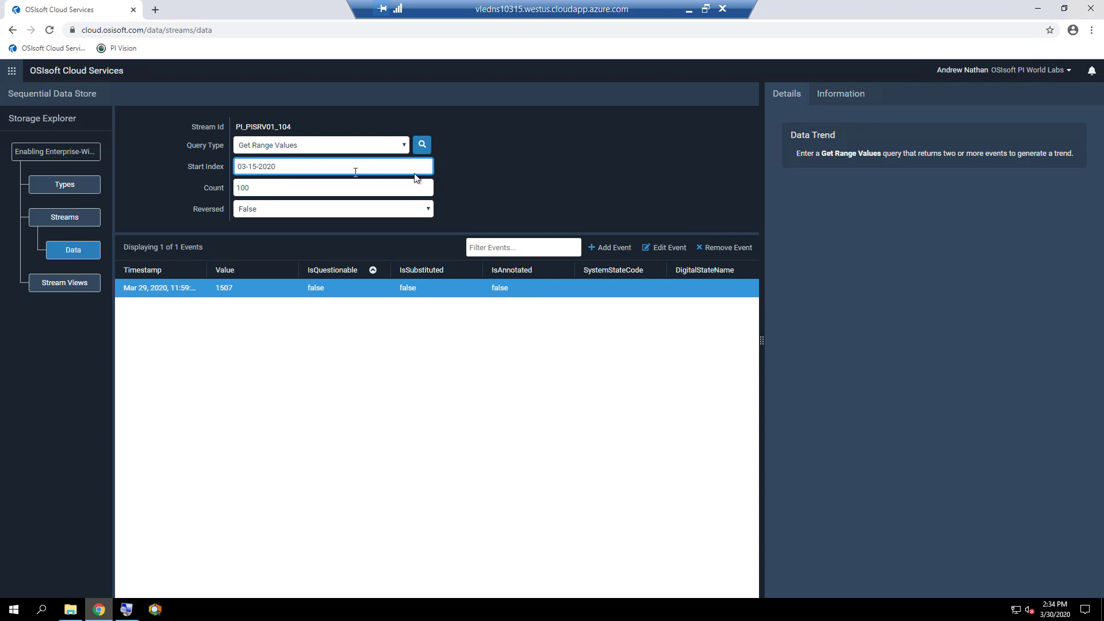
pyautogui.moveTo(422, 145)
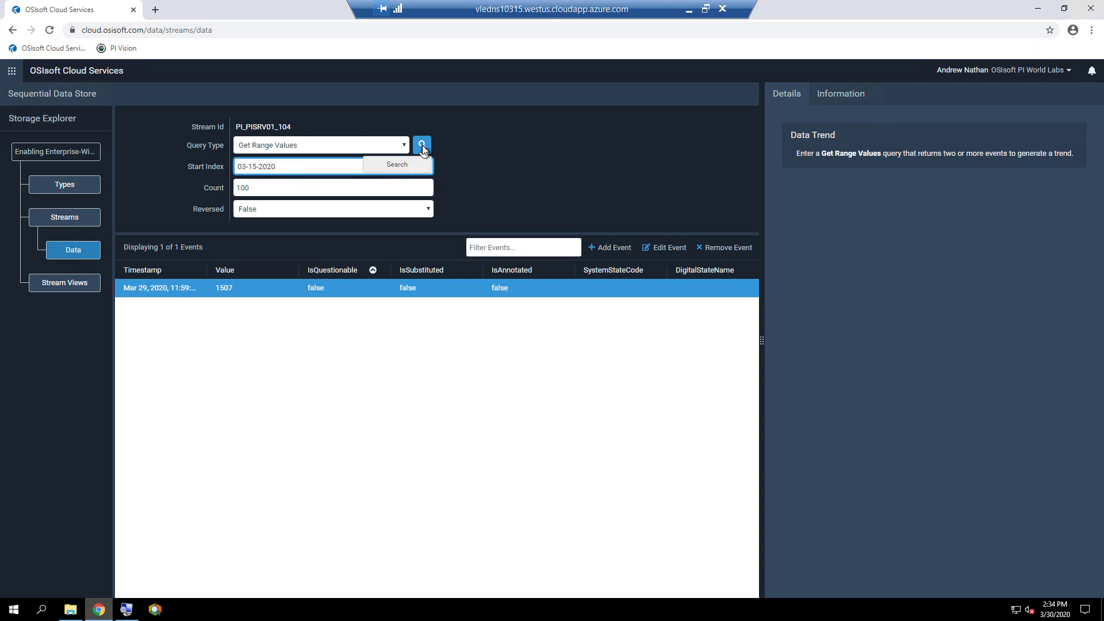
# Run the range query returning 100 events from March 15, 2020 with the Data Trend chart.
pyautogui.click(421, 145)
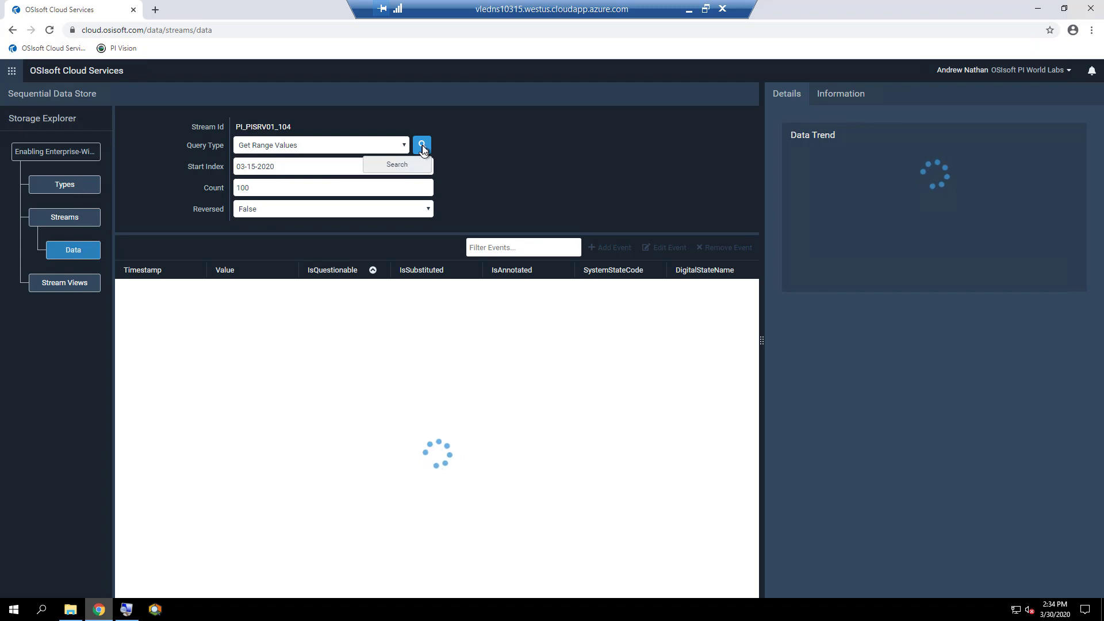
pyautogui.click(421, 145)
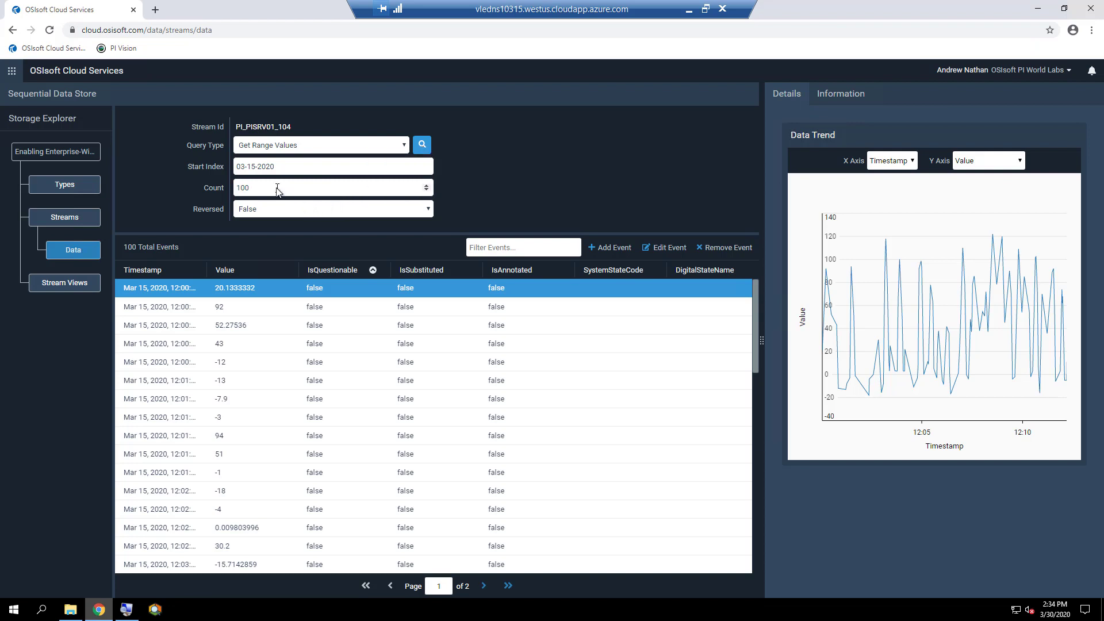
pyautogui.moveTo(725, 148)
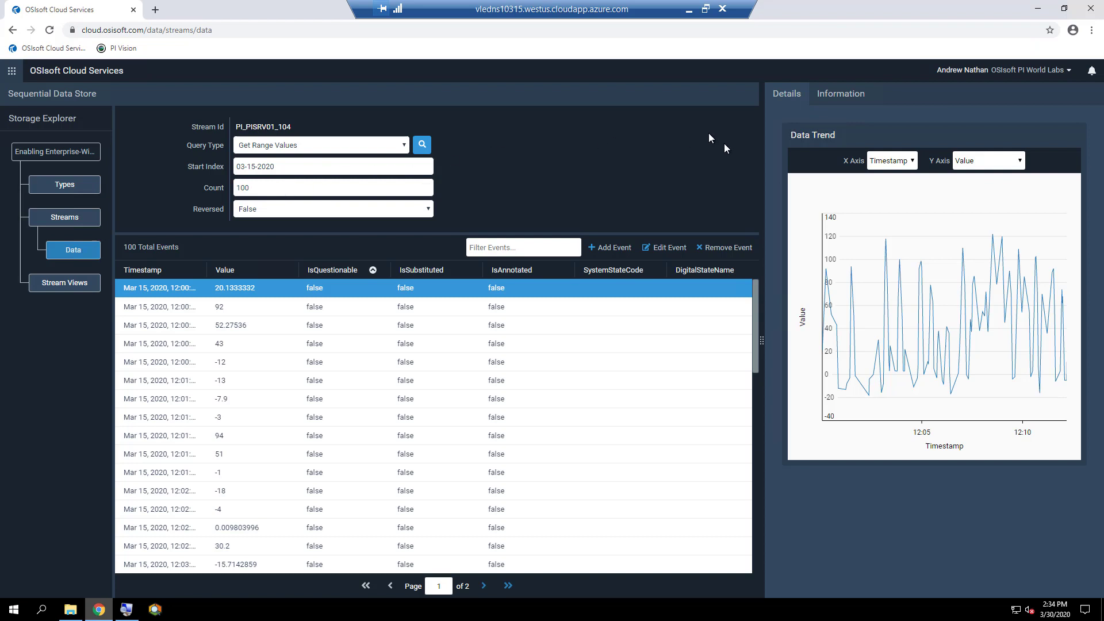
pyautogui.moveTo(851, 138)
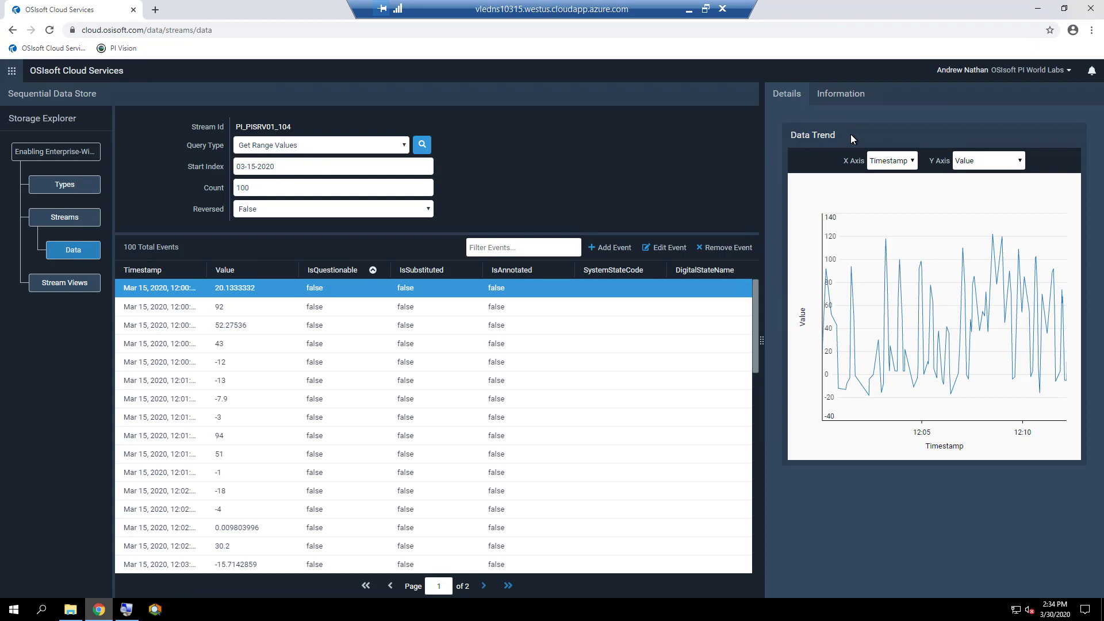
pyautogui.click(12, 71)
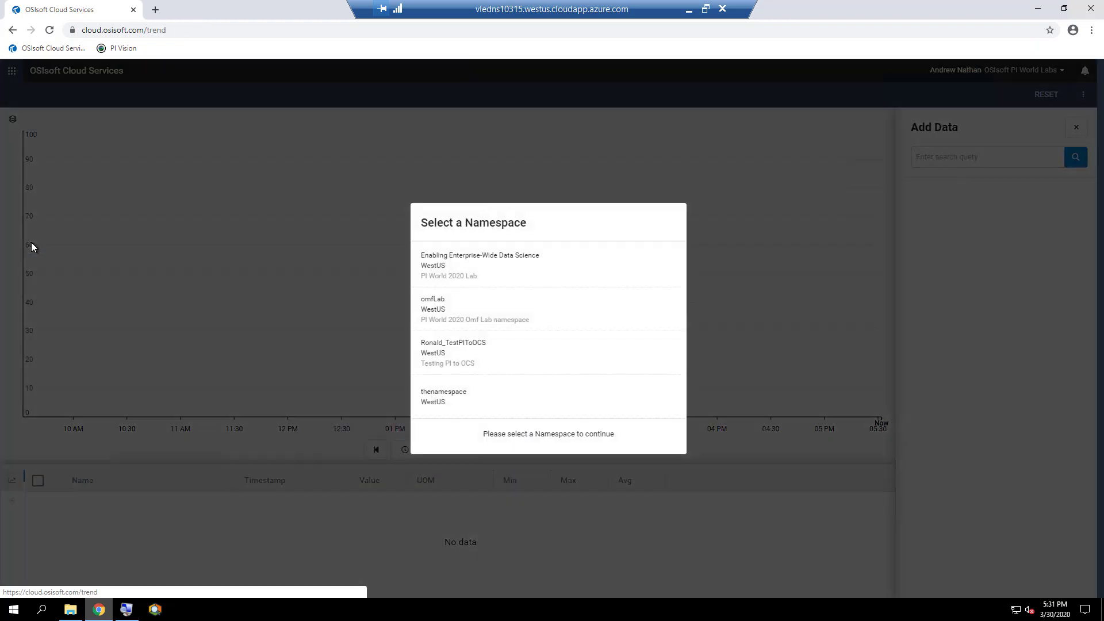
pyautogui.moveTo(444, 266)
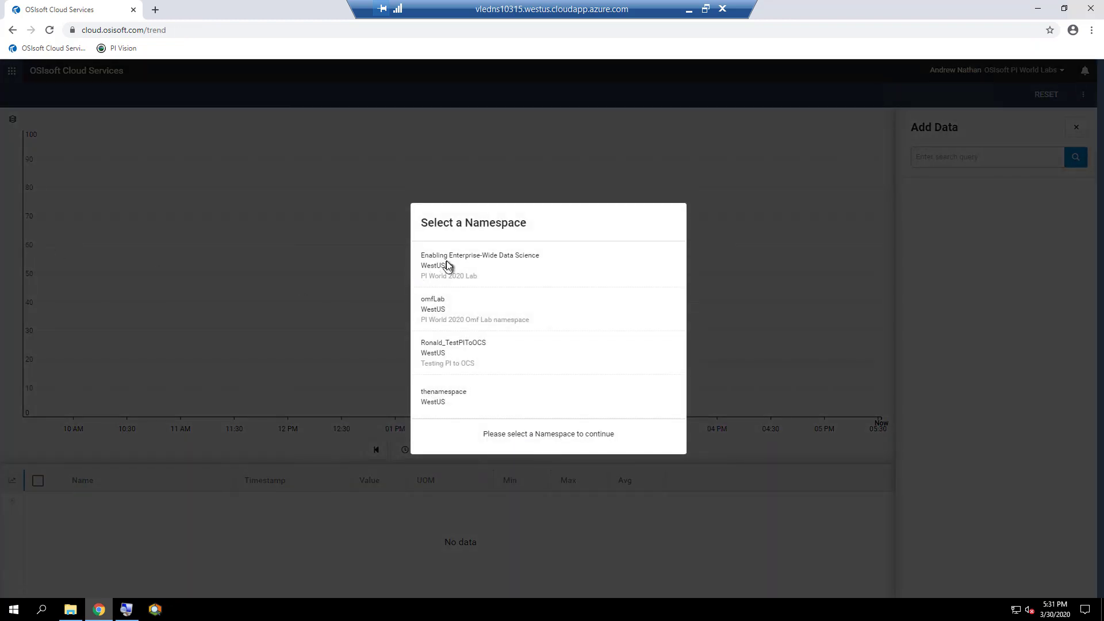
# Choose the Enabling Enterprise-Wide Data Science namespace and search Add Data for *PACT* streams.
pyautogui.click(480, 265)
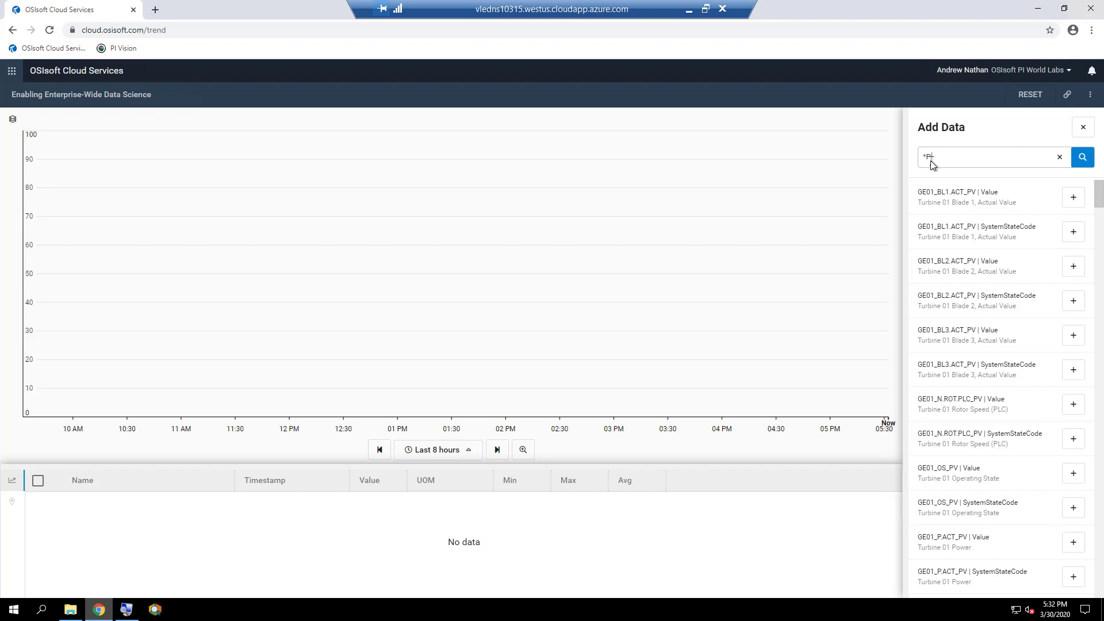
pyautogui.write('*PACT*')
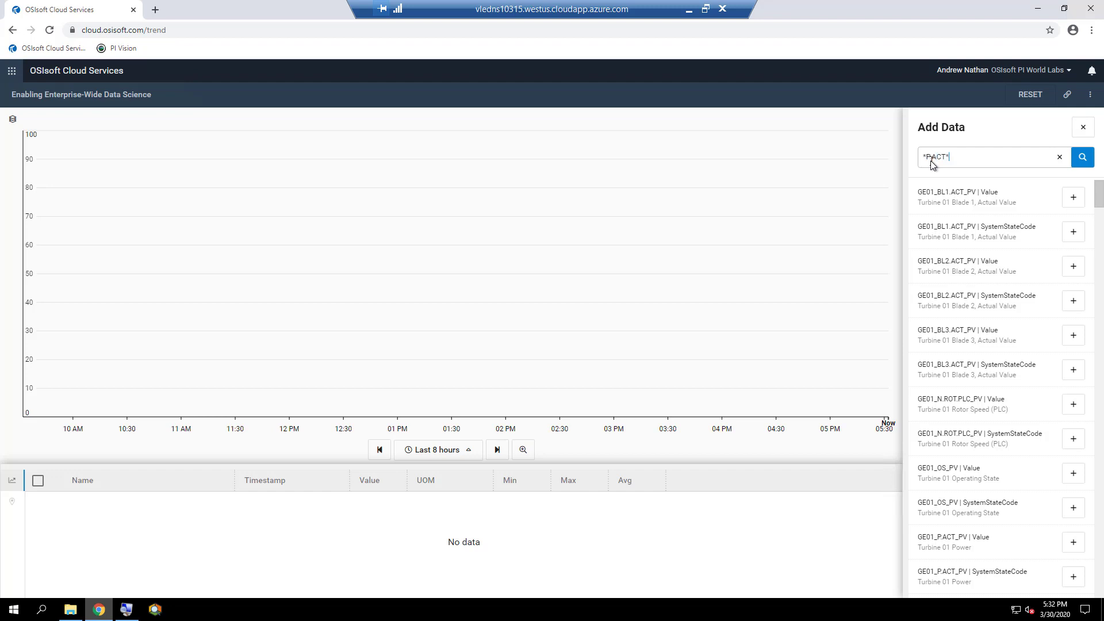
pyautogui.click(1083, 156)
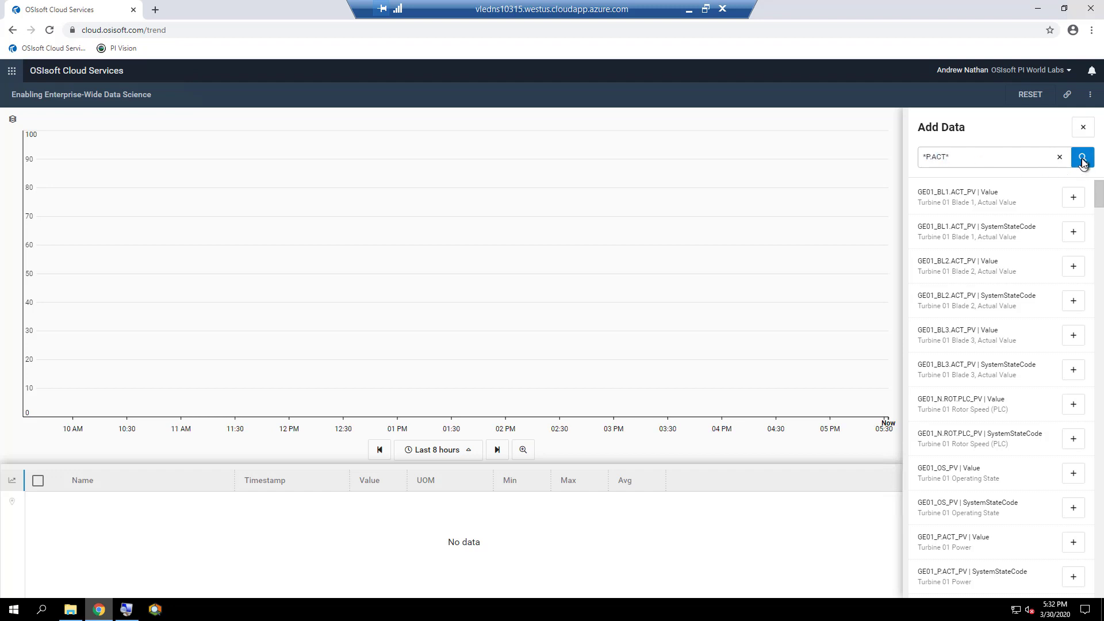
pyautogui.click(1083, 156)
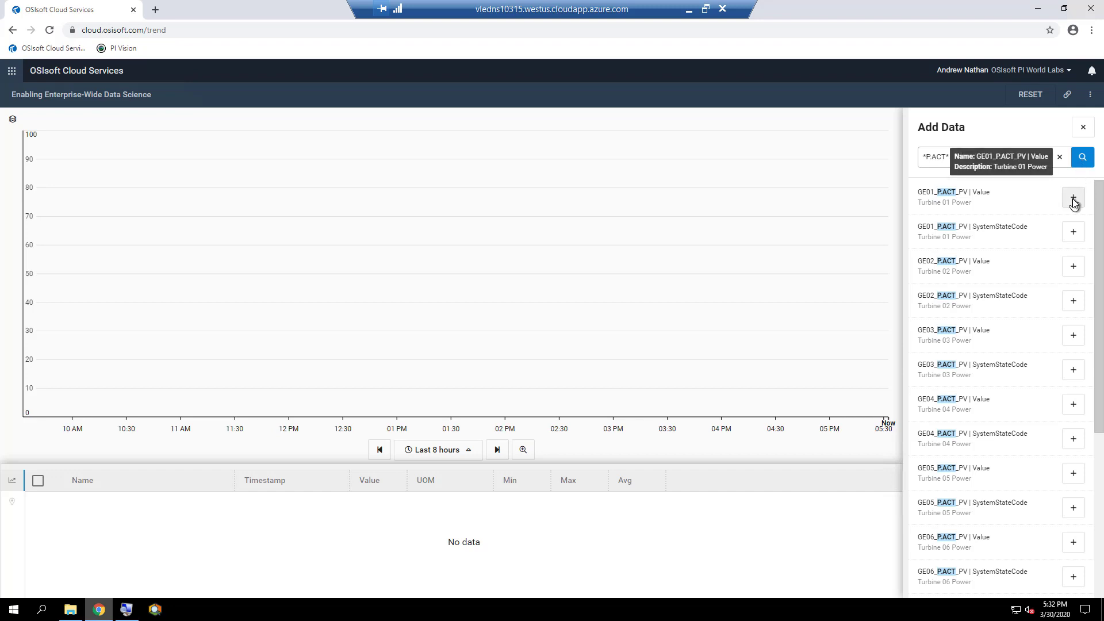
# Add GE01, GE02 and GE03 P.ACT_PV values to the trend and expand the time-range choices.
pyautogui.click(1074, 197)
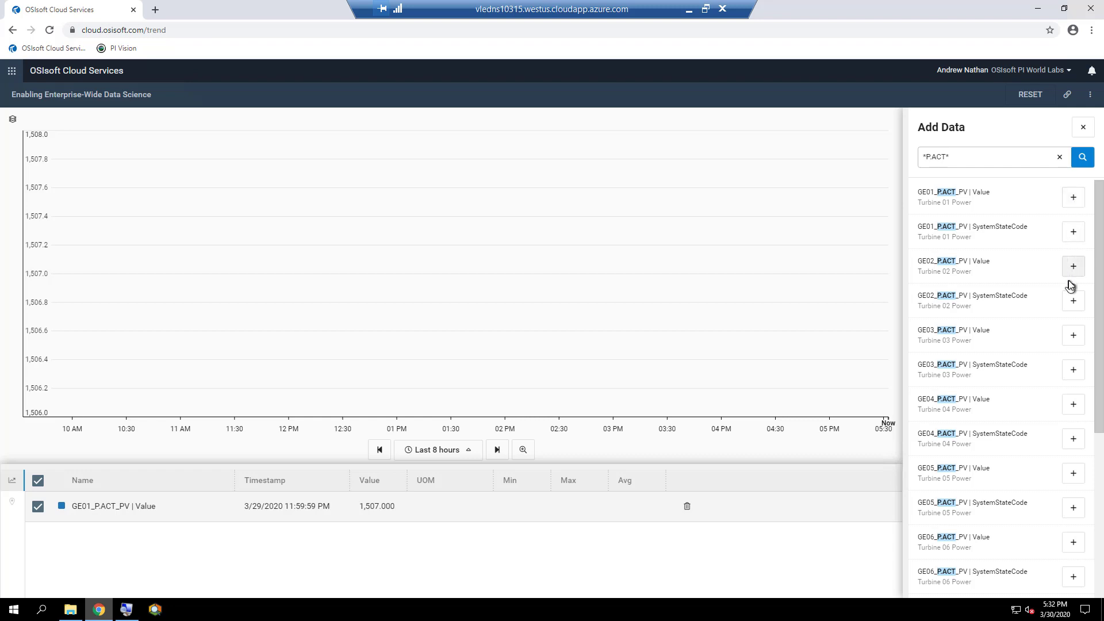
pyautogui.click(1073, 265)
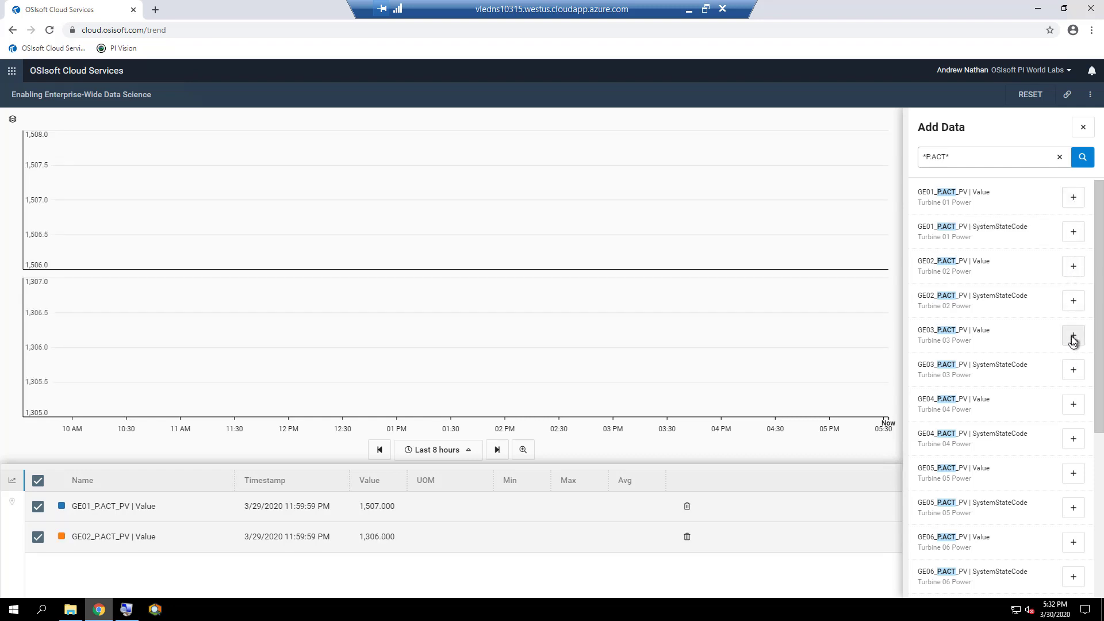
pyautogui.click(1073, 334)
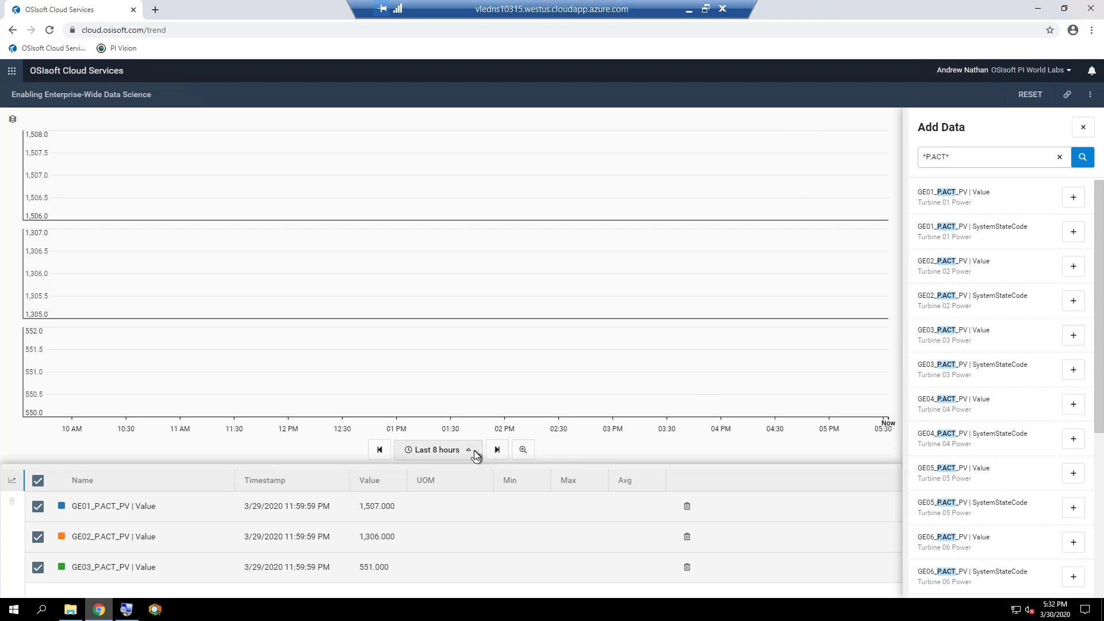
pyautogui.click(437, 450)
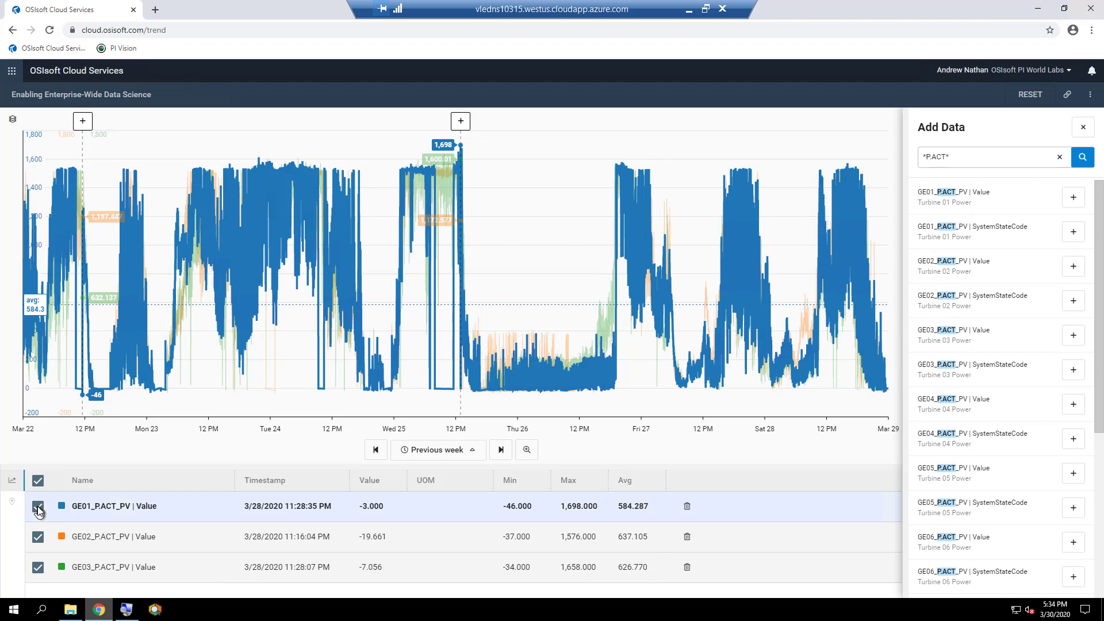
# Hide the GE01_P.ACT_PV and GE02_P.ACT_PV trends so only GE03 remains plotted.
pyautogui.click(38, 506)
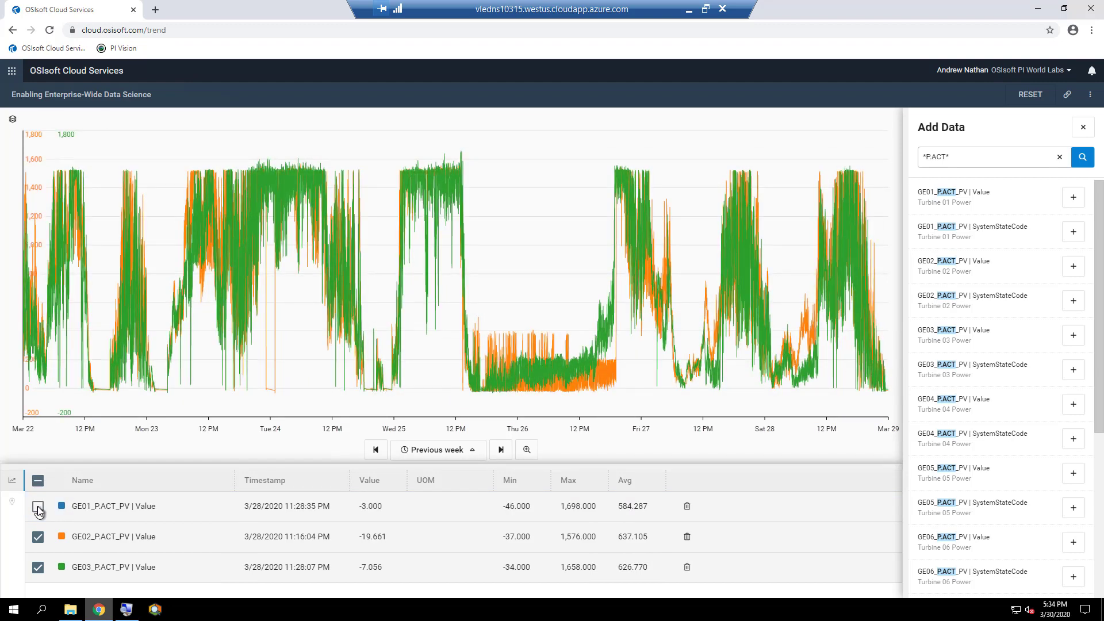
pyautogui.click(38, 506)
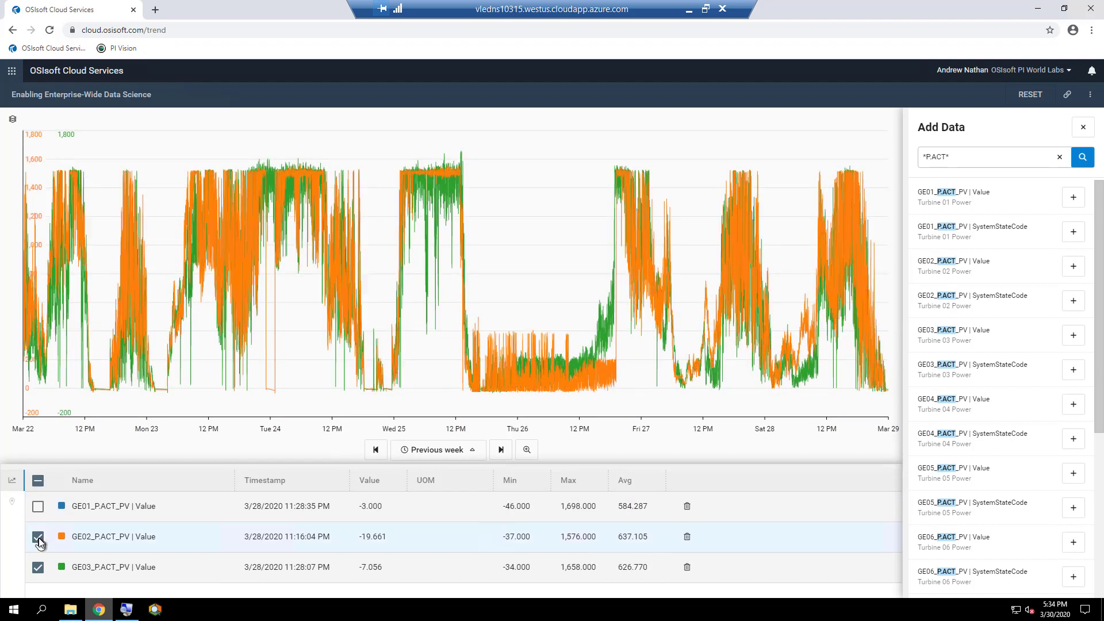
pyautogui.click(37, 536)
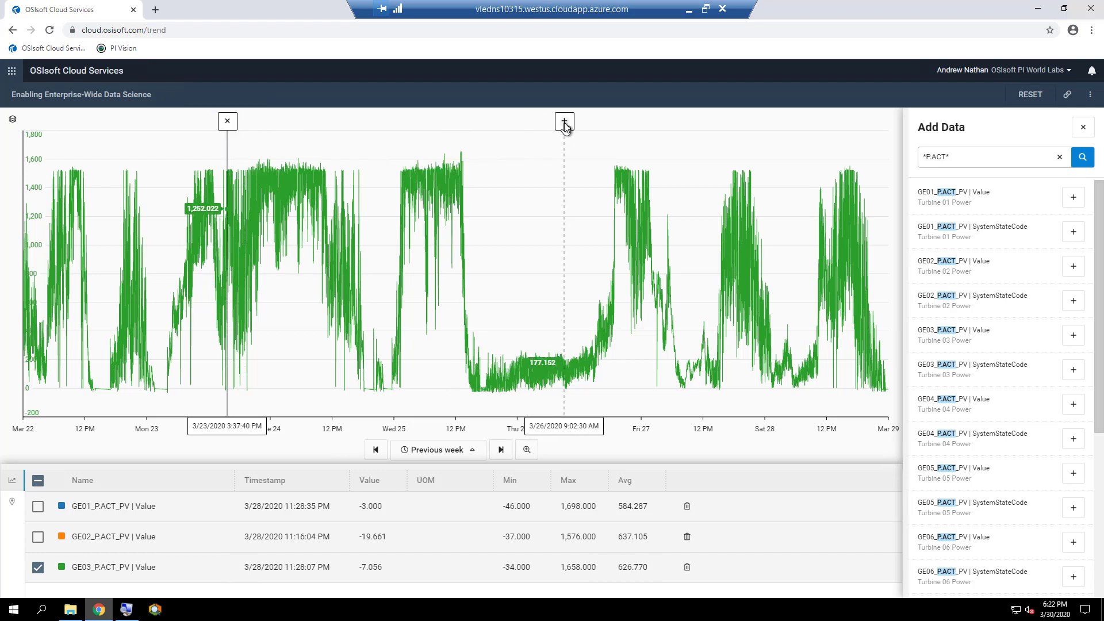
# Add a second cursor at 3/26/2020 9:02:30 AM and view GE03 min, max, average and delta.
pyautogui.click(564, 122)
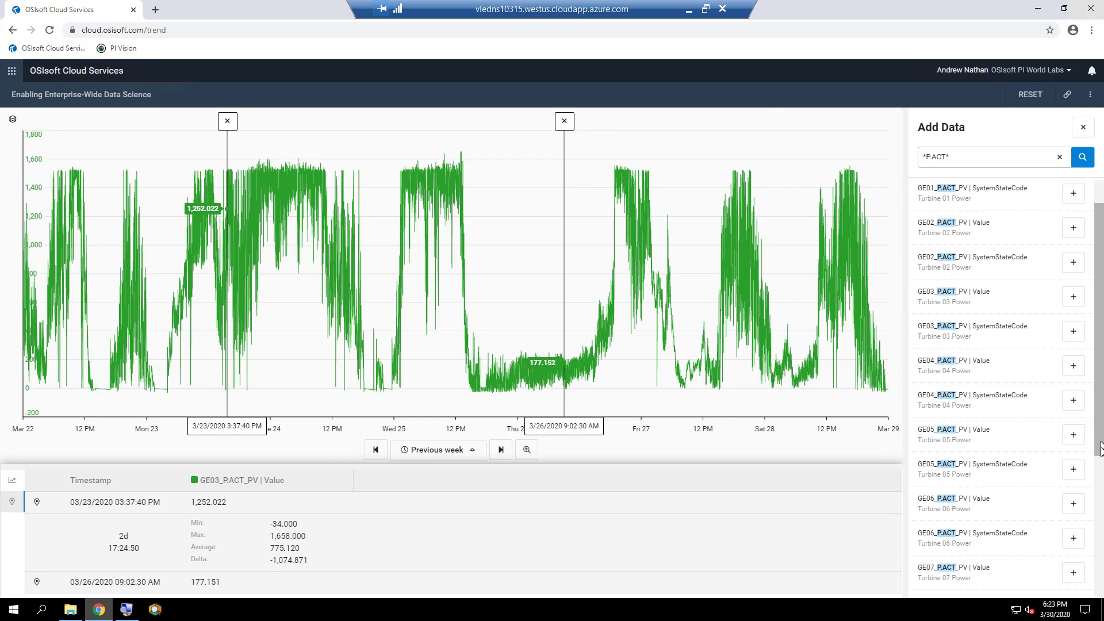
pyautogui.scroll(-3)
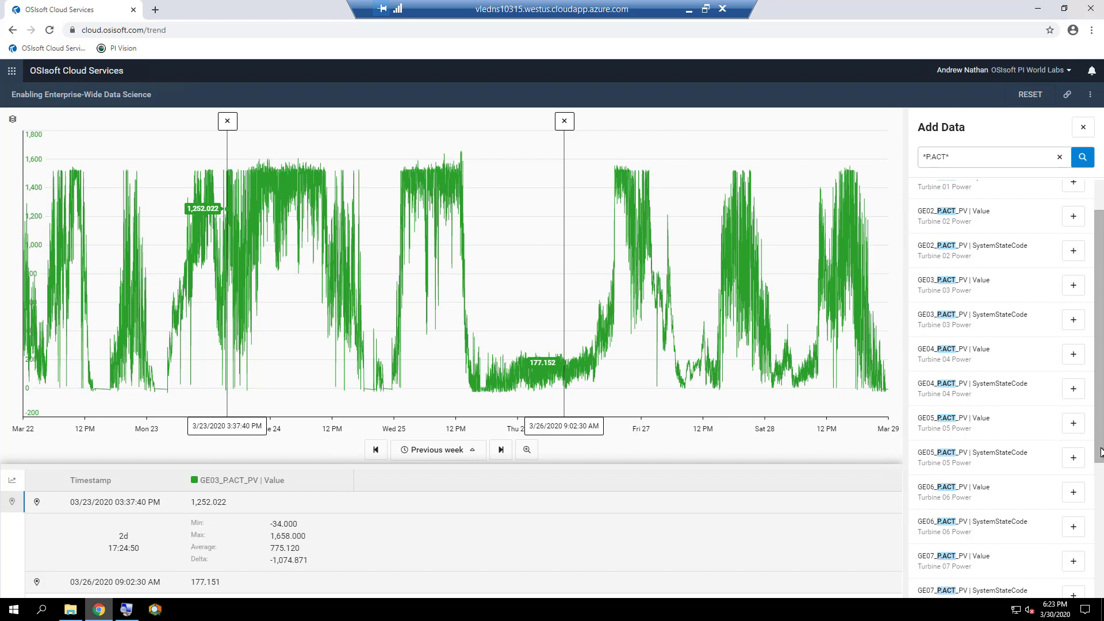